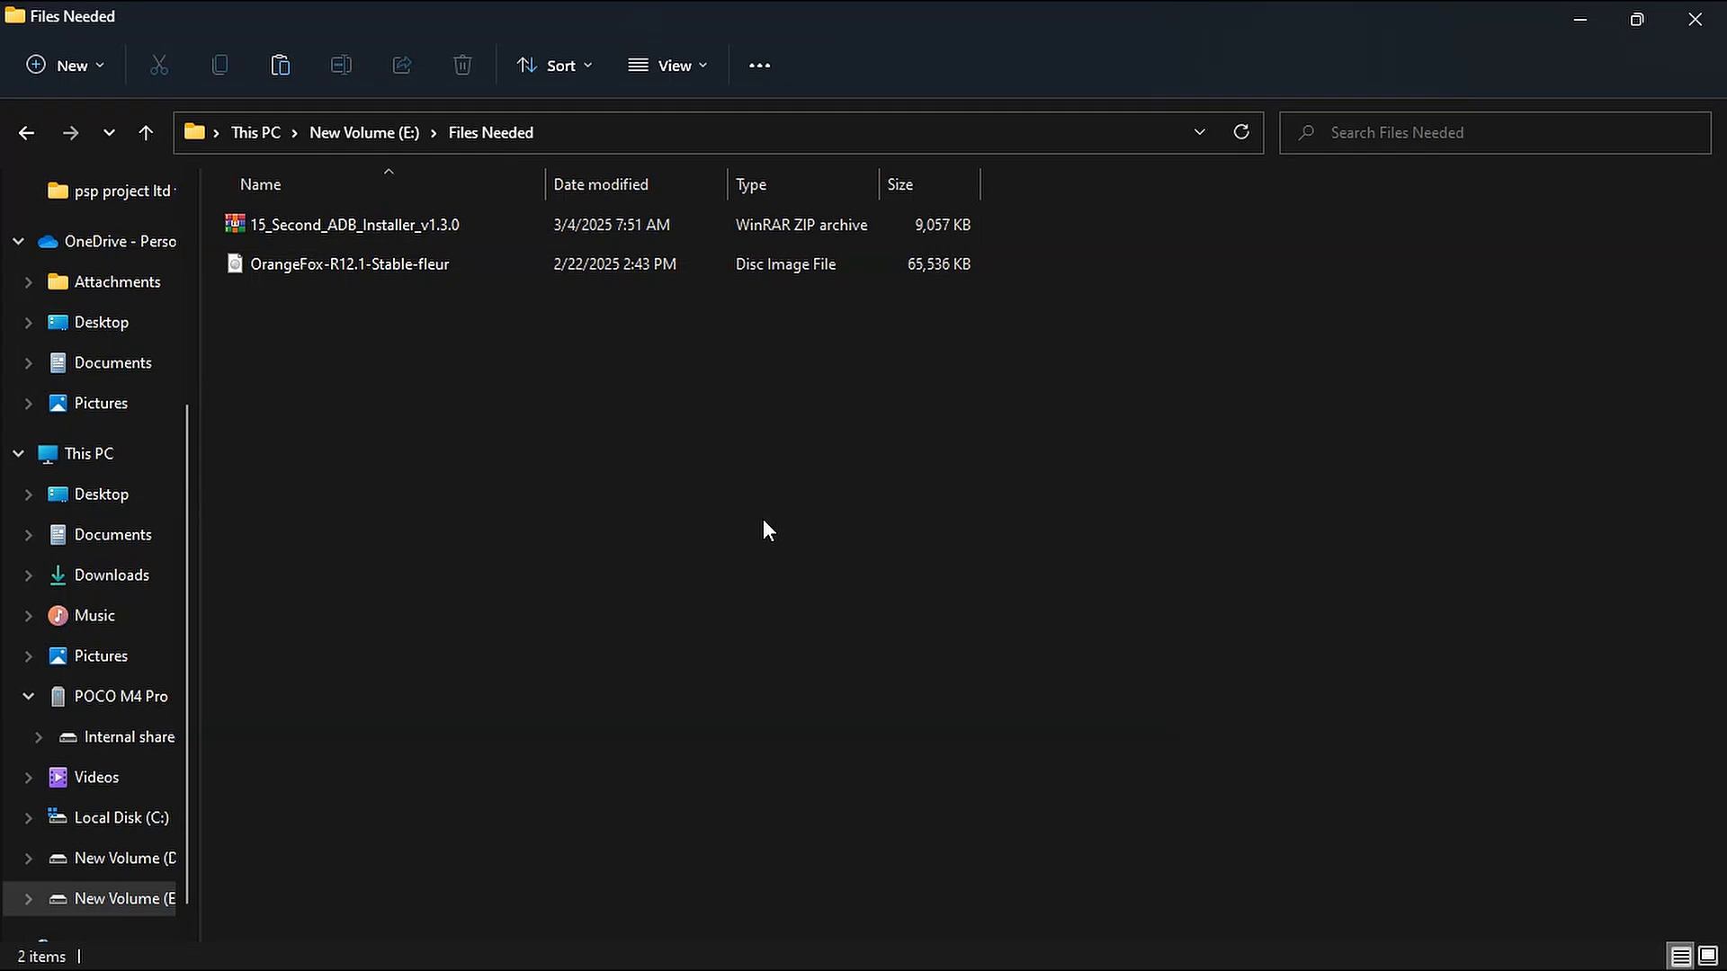
{"action": "mouse_move", "coordinate": [859, 578]}
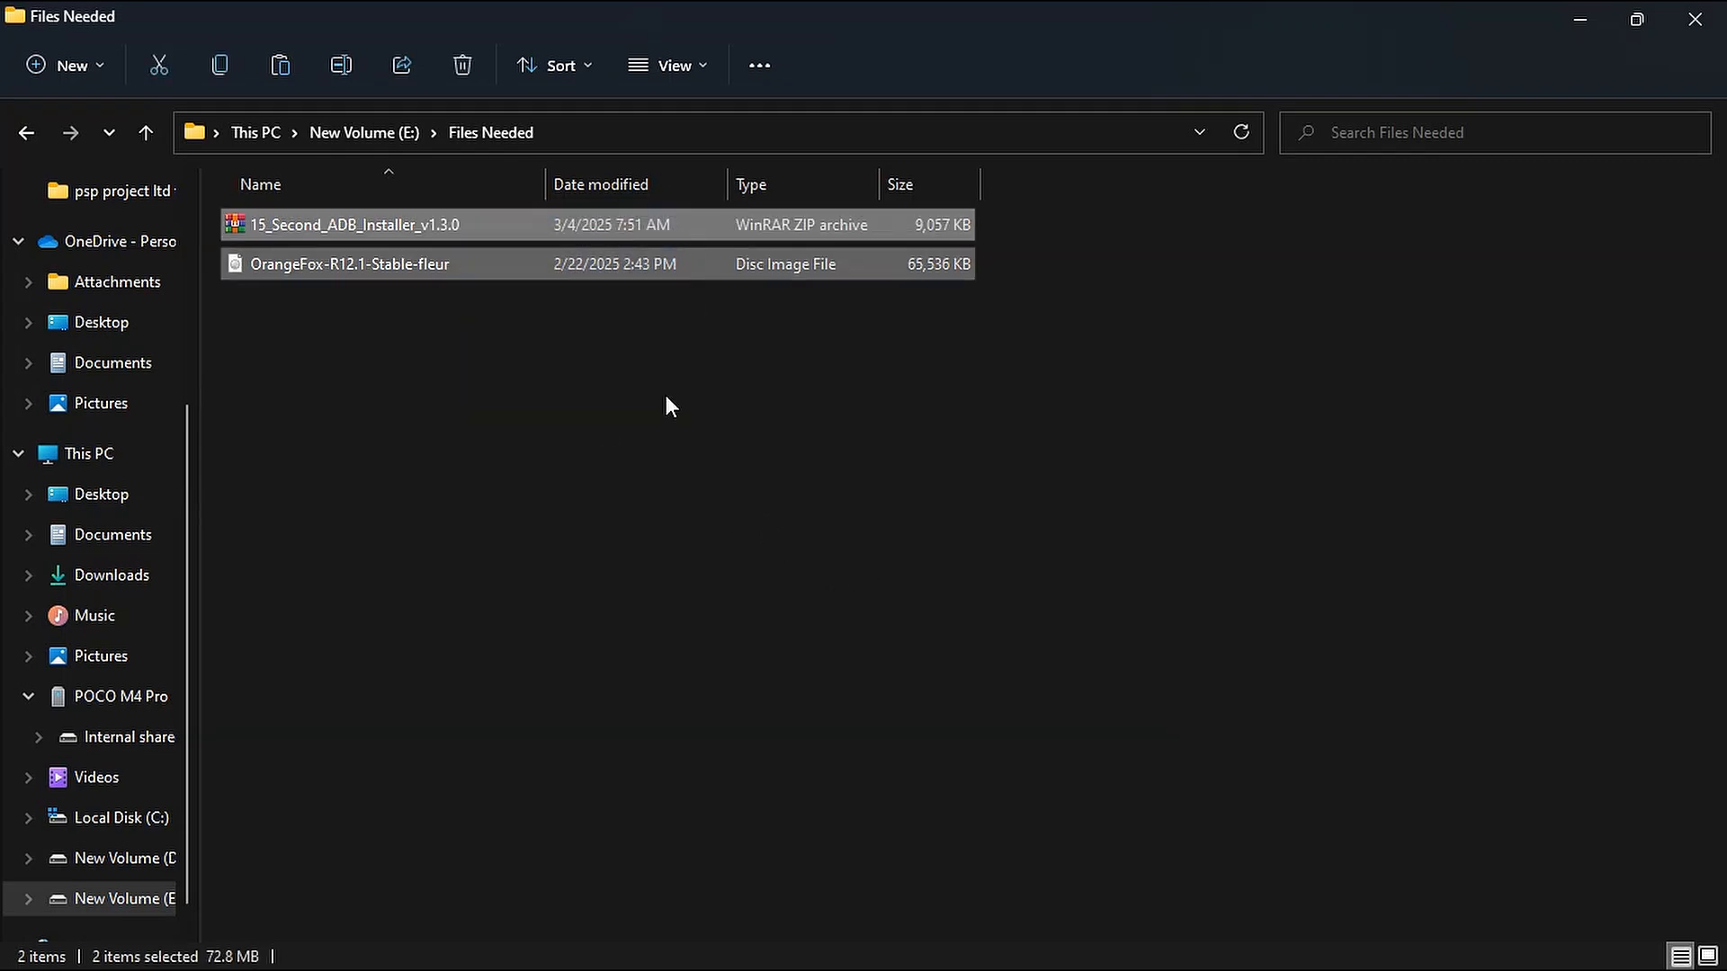
Show files as large icons and extract the ADB installer ZIP with WinRAR.
{"action": "left_click", "coordinate": [668, 65]}
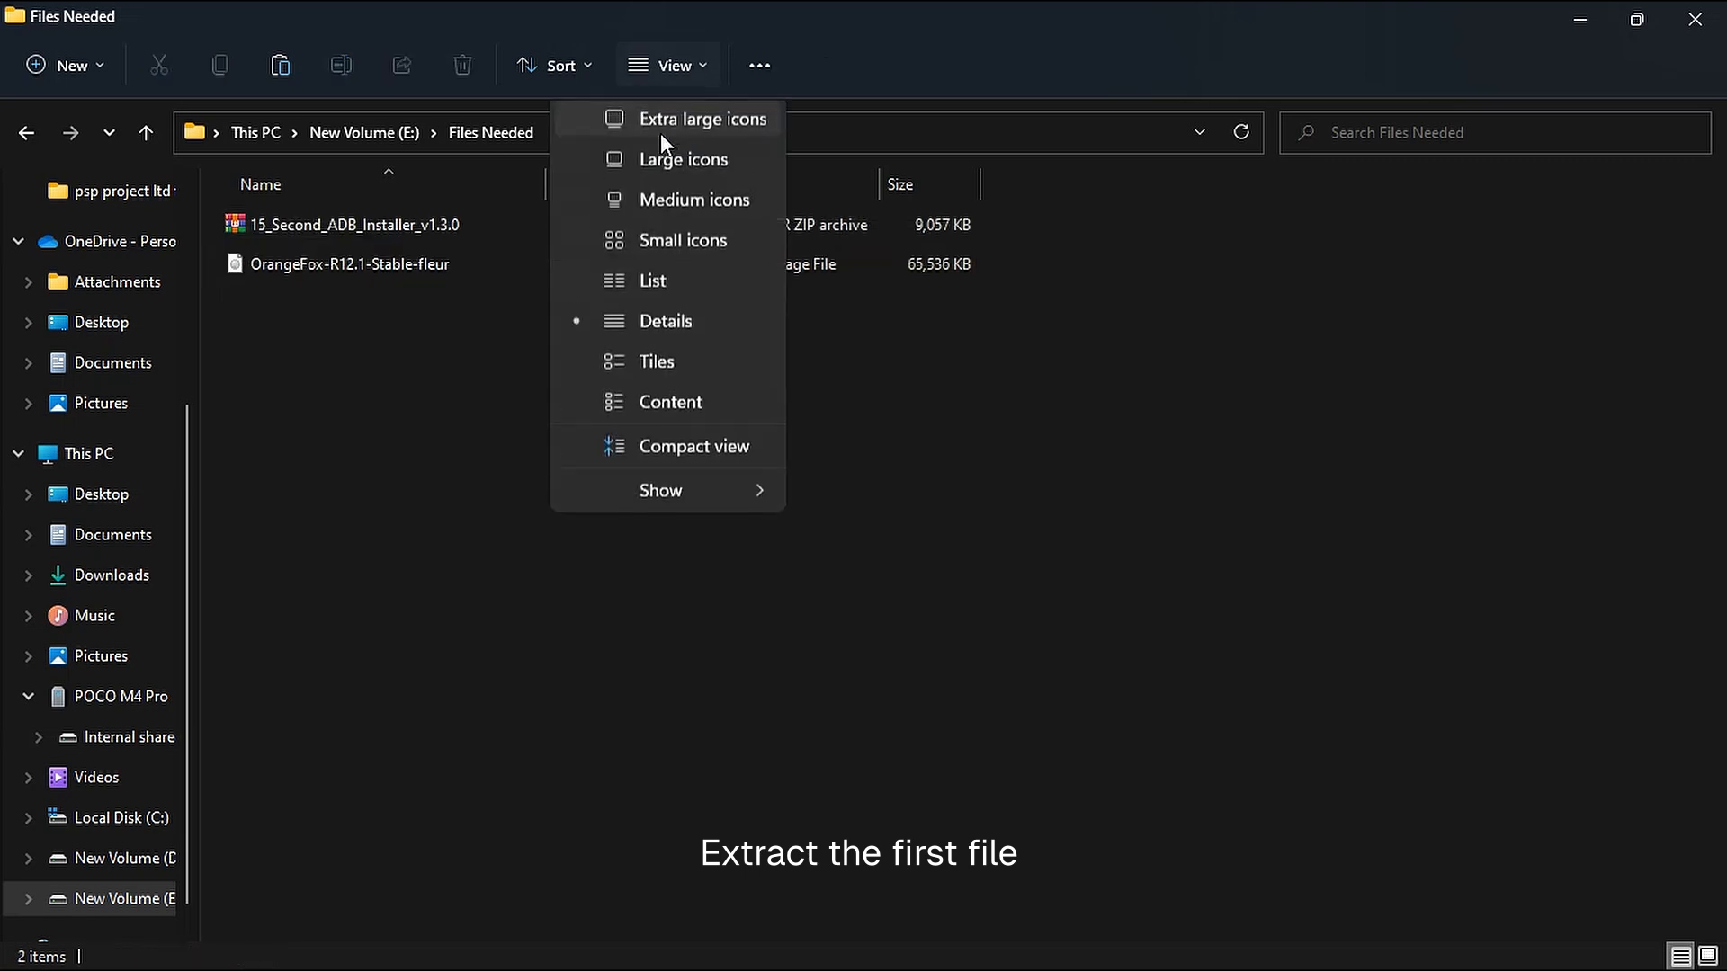
{"action": "left_click", "coordinate": [683, 159]}
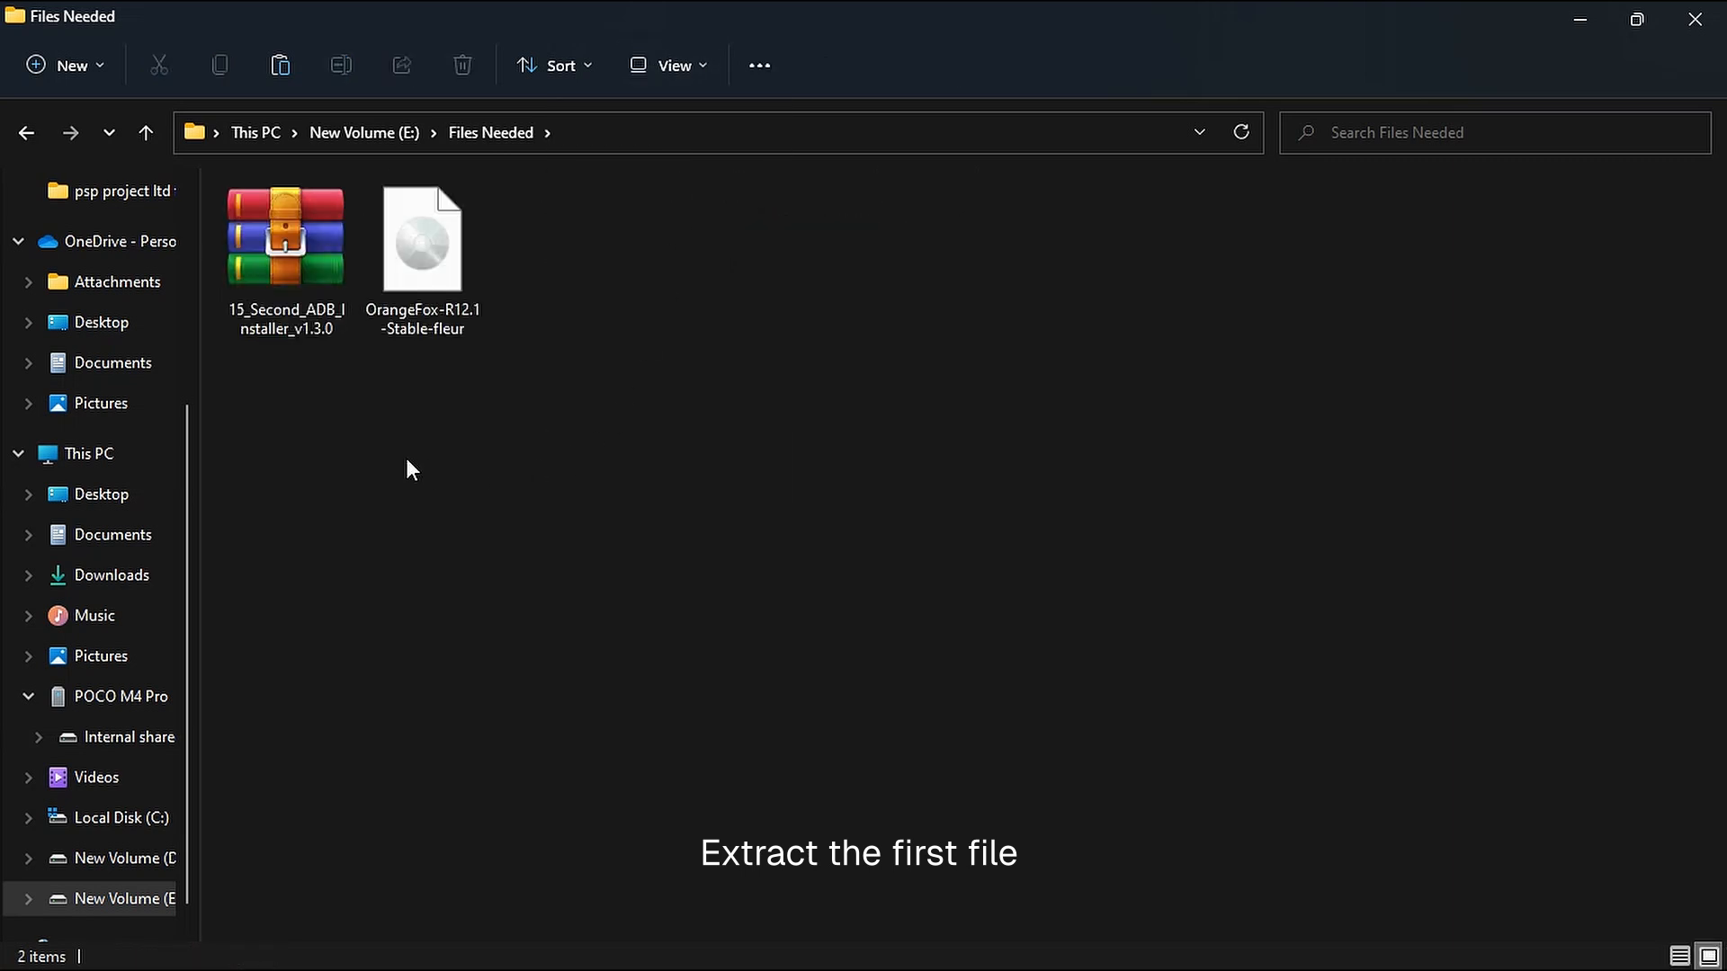
{"action": "left_click", "coordinate": [285, 236]}
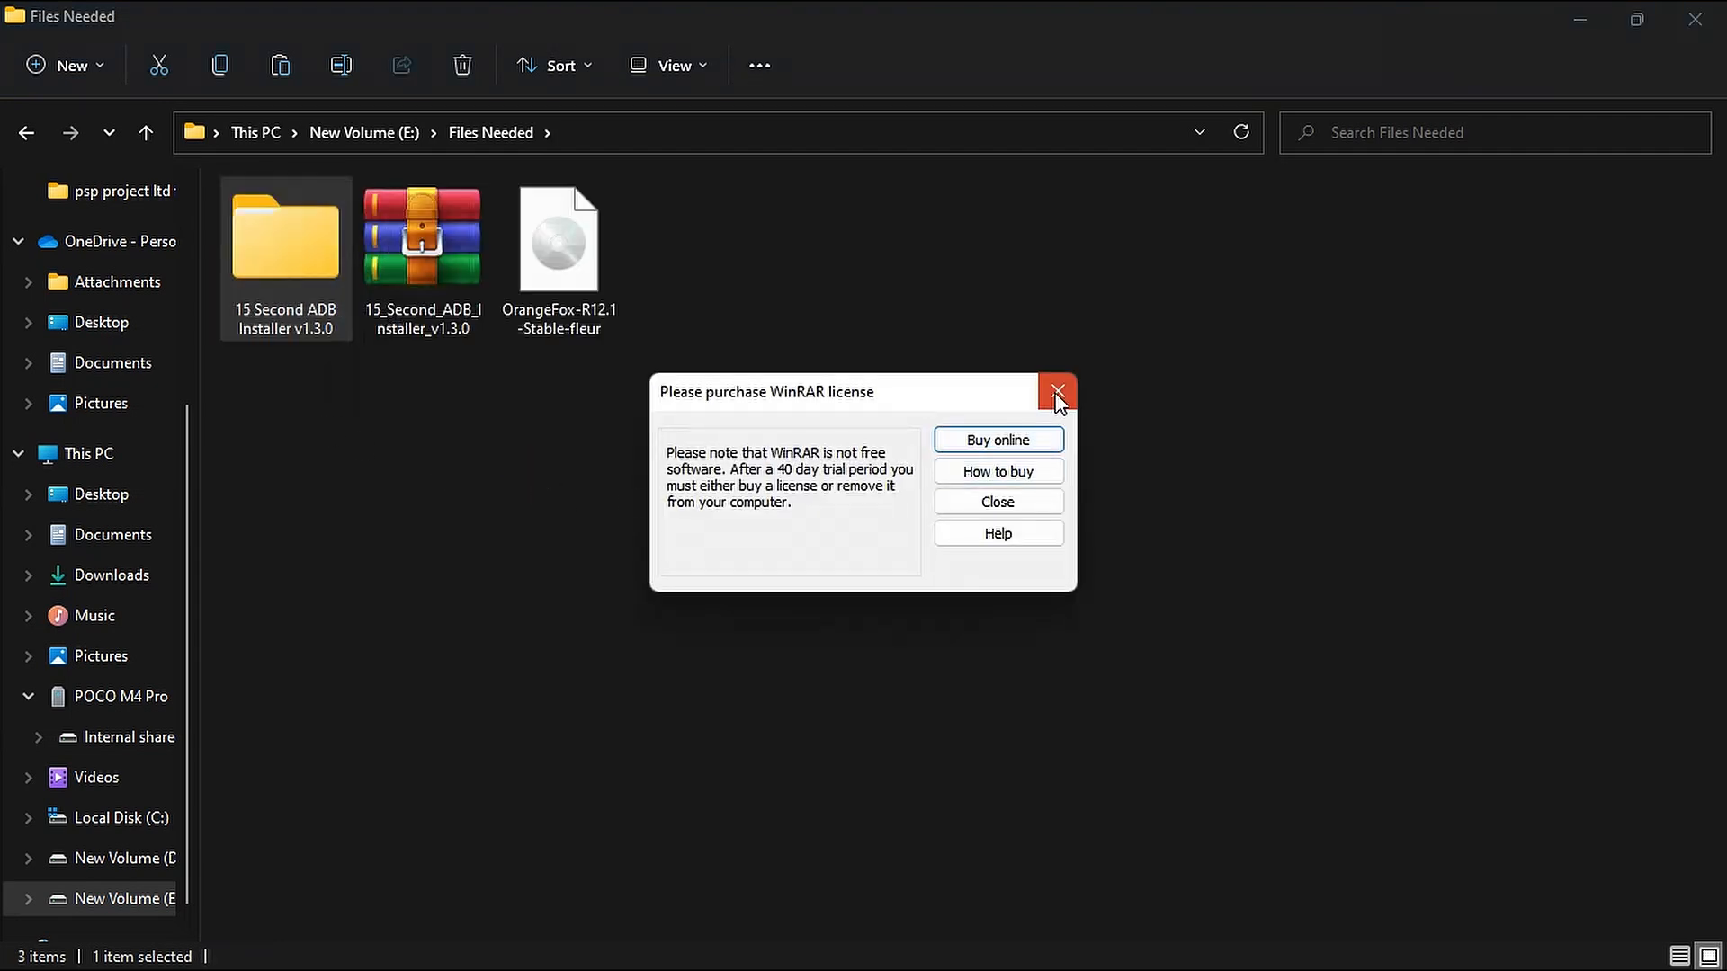
{"action": "left_click", "coordinate": [1056, 393]}
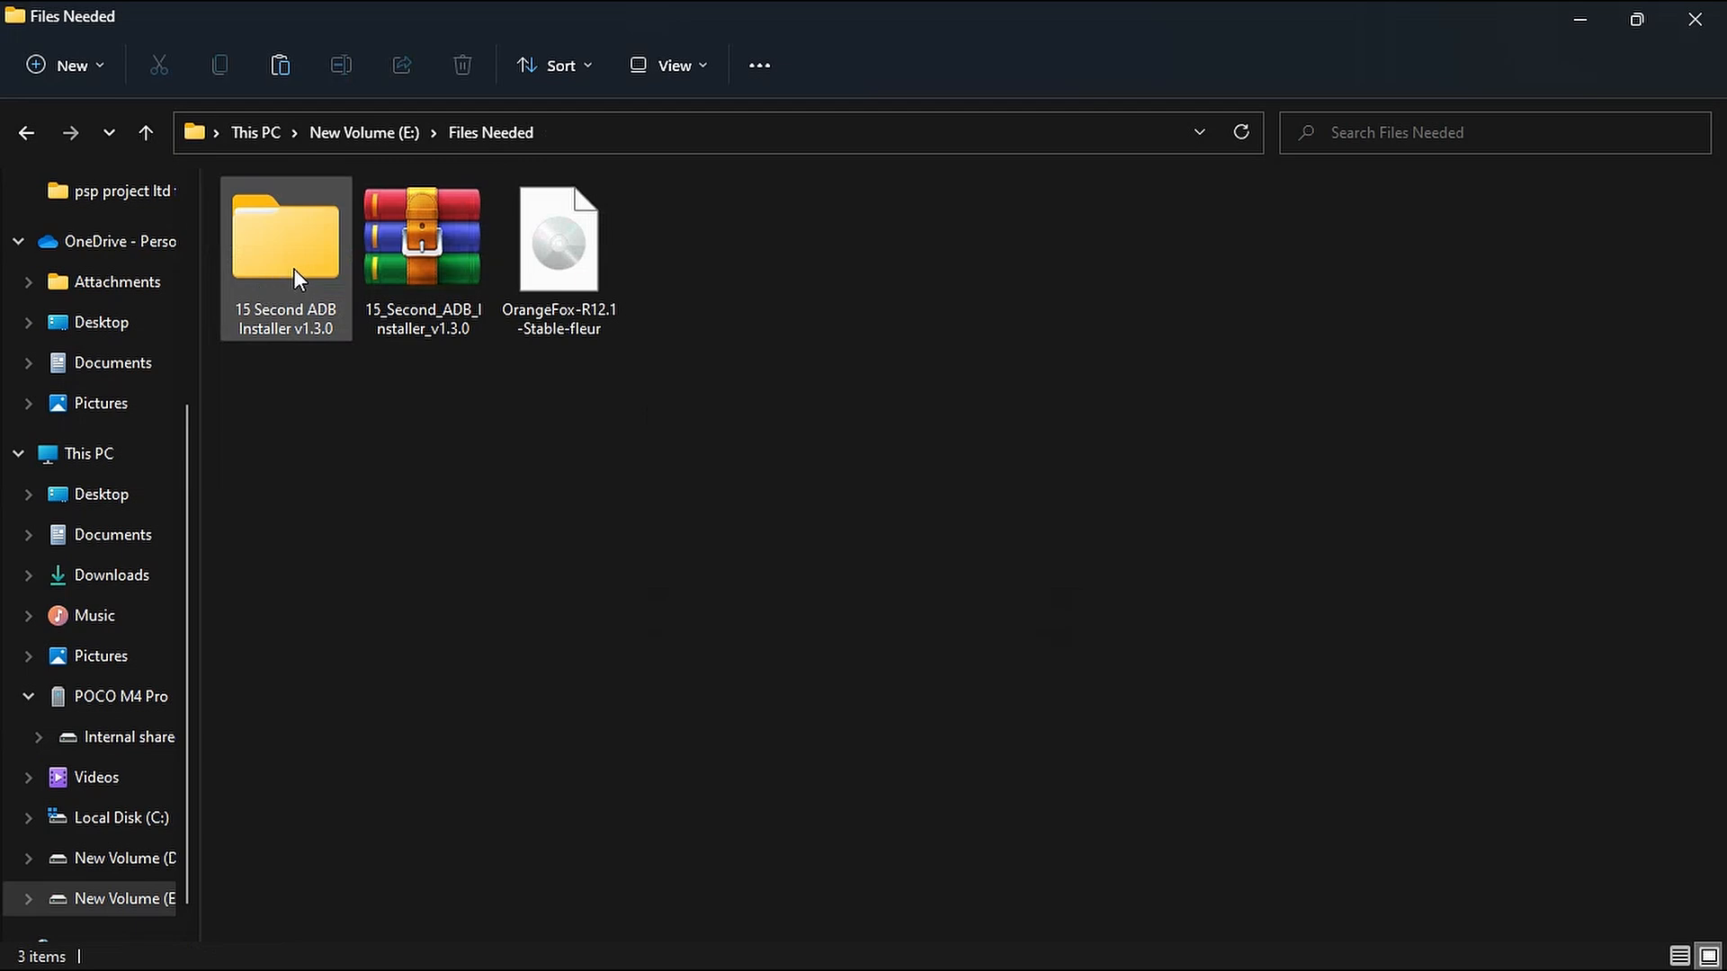
Open the extracted folder and launch the 15 Second ADB Installer executable.
{"action": "double_click", "coordinate": [285, 234]}
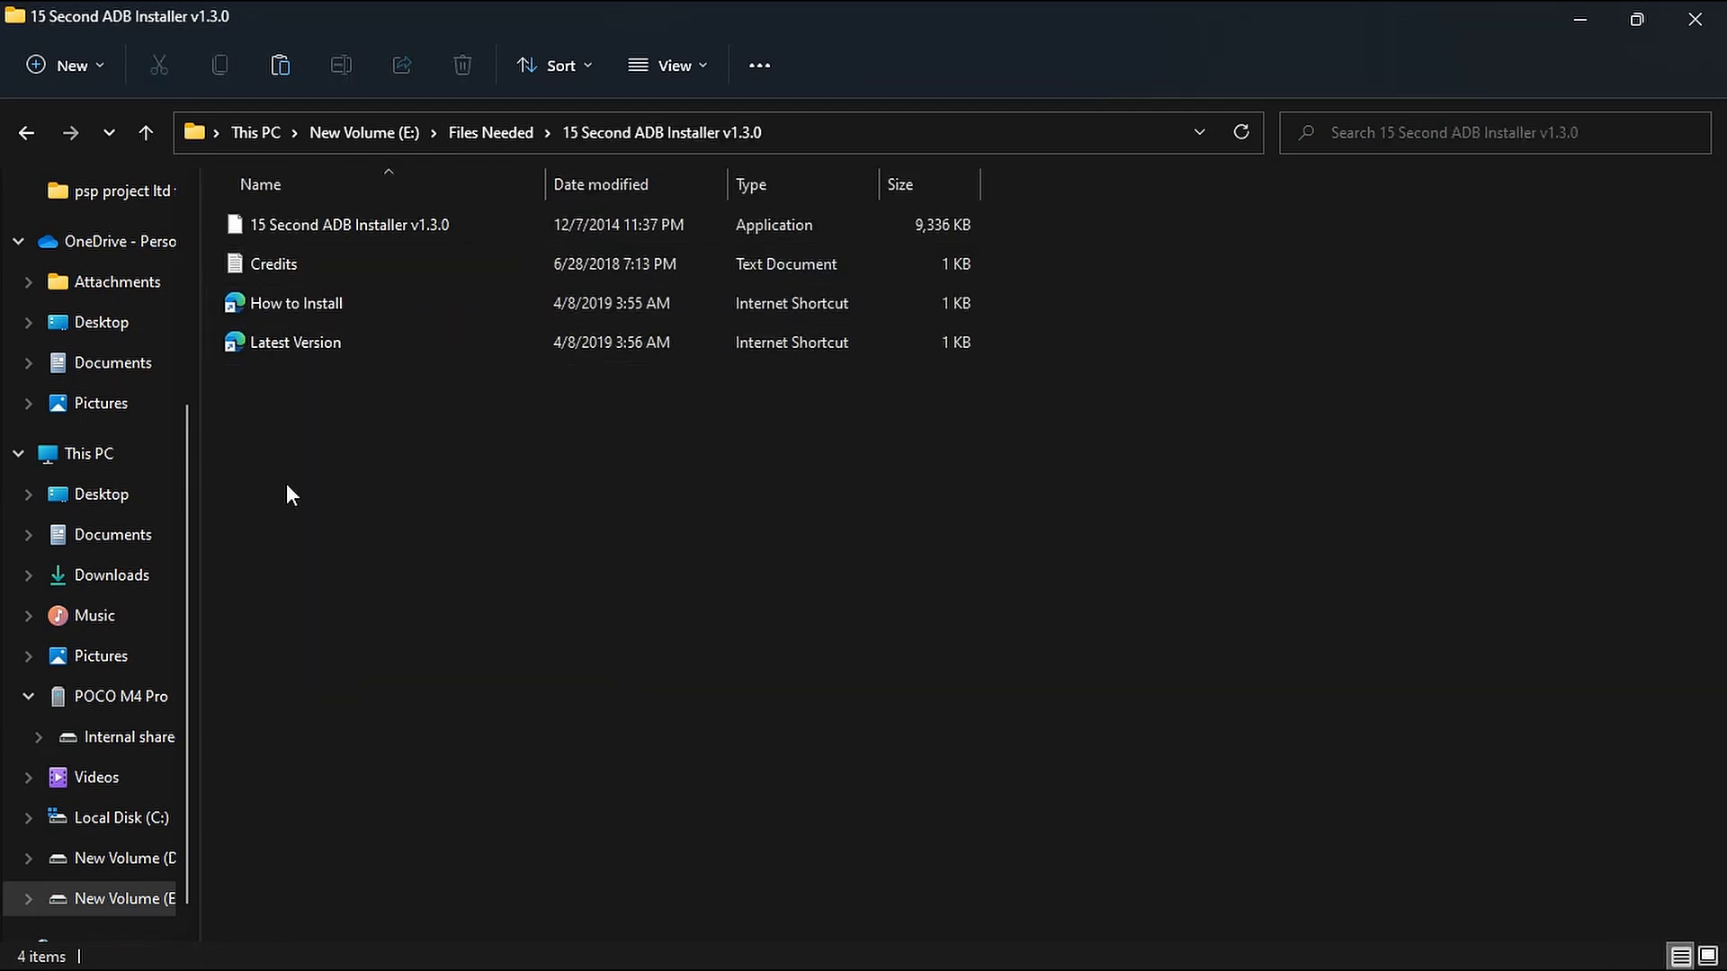
{"action": "left_click", "coordinate": [350, 225]}
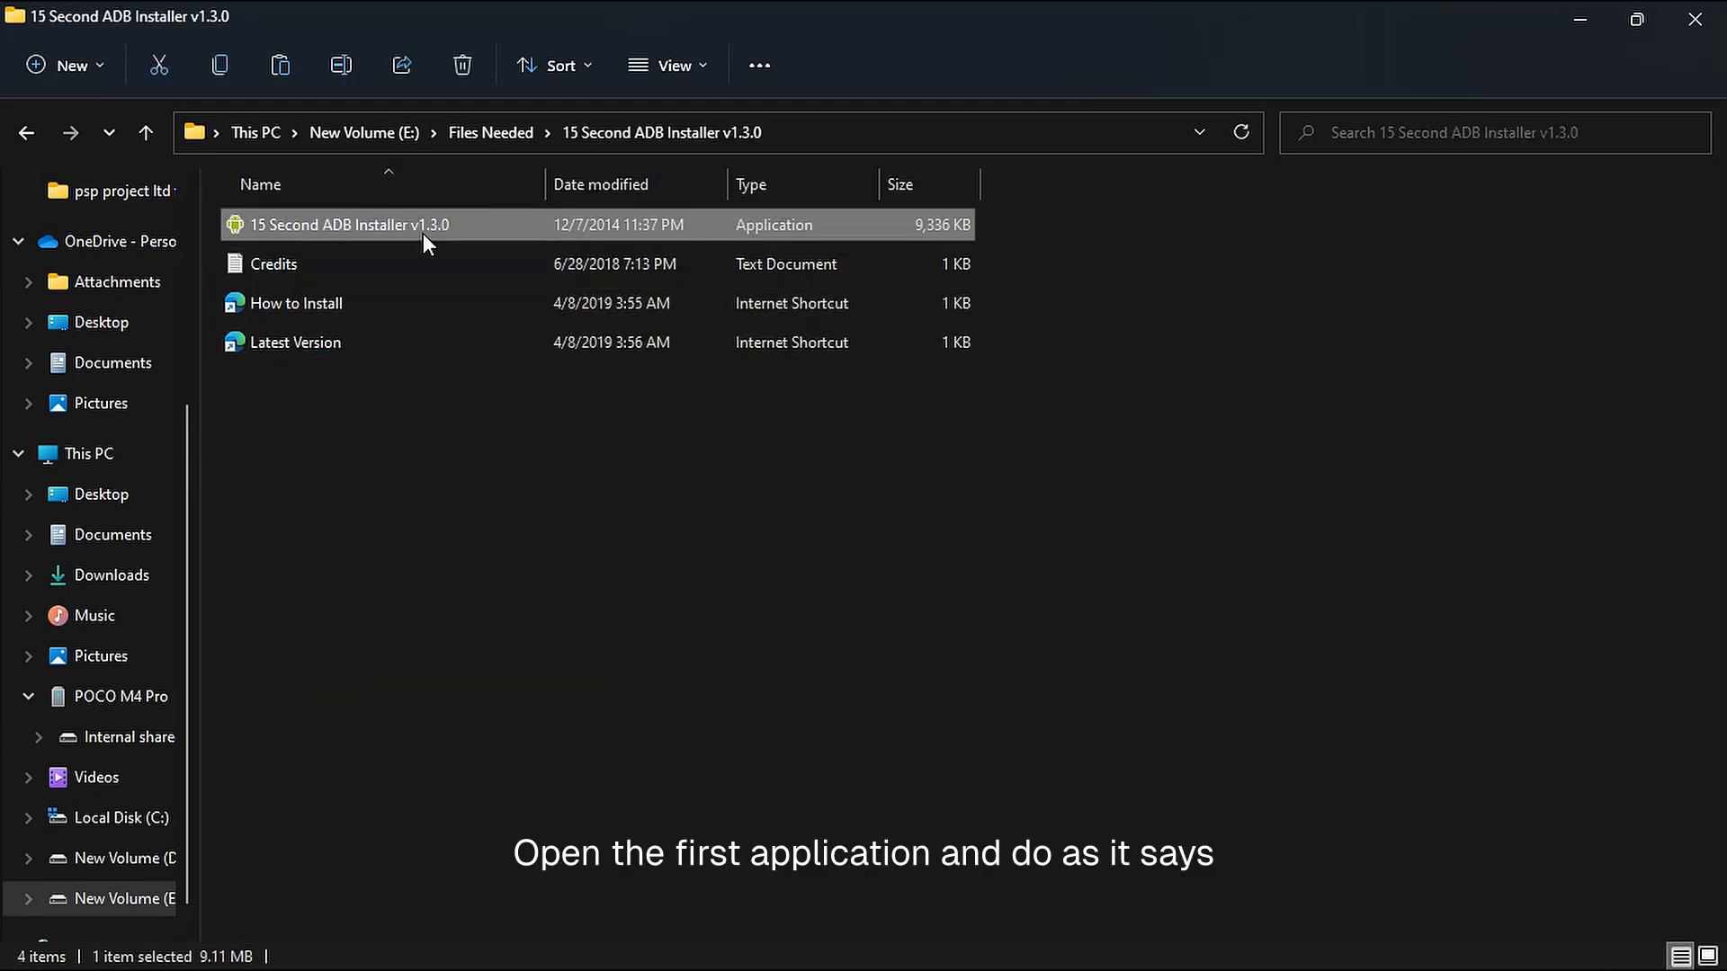
{"action": "double_click", "coordinate": [348, 225]}
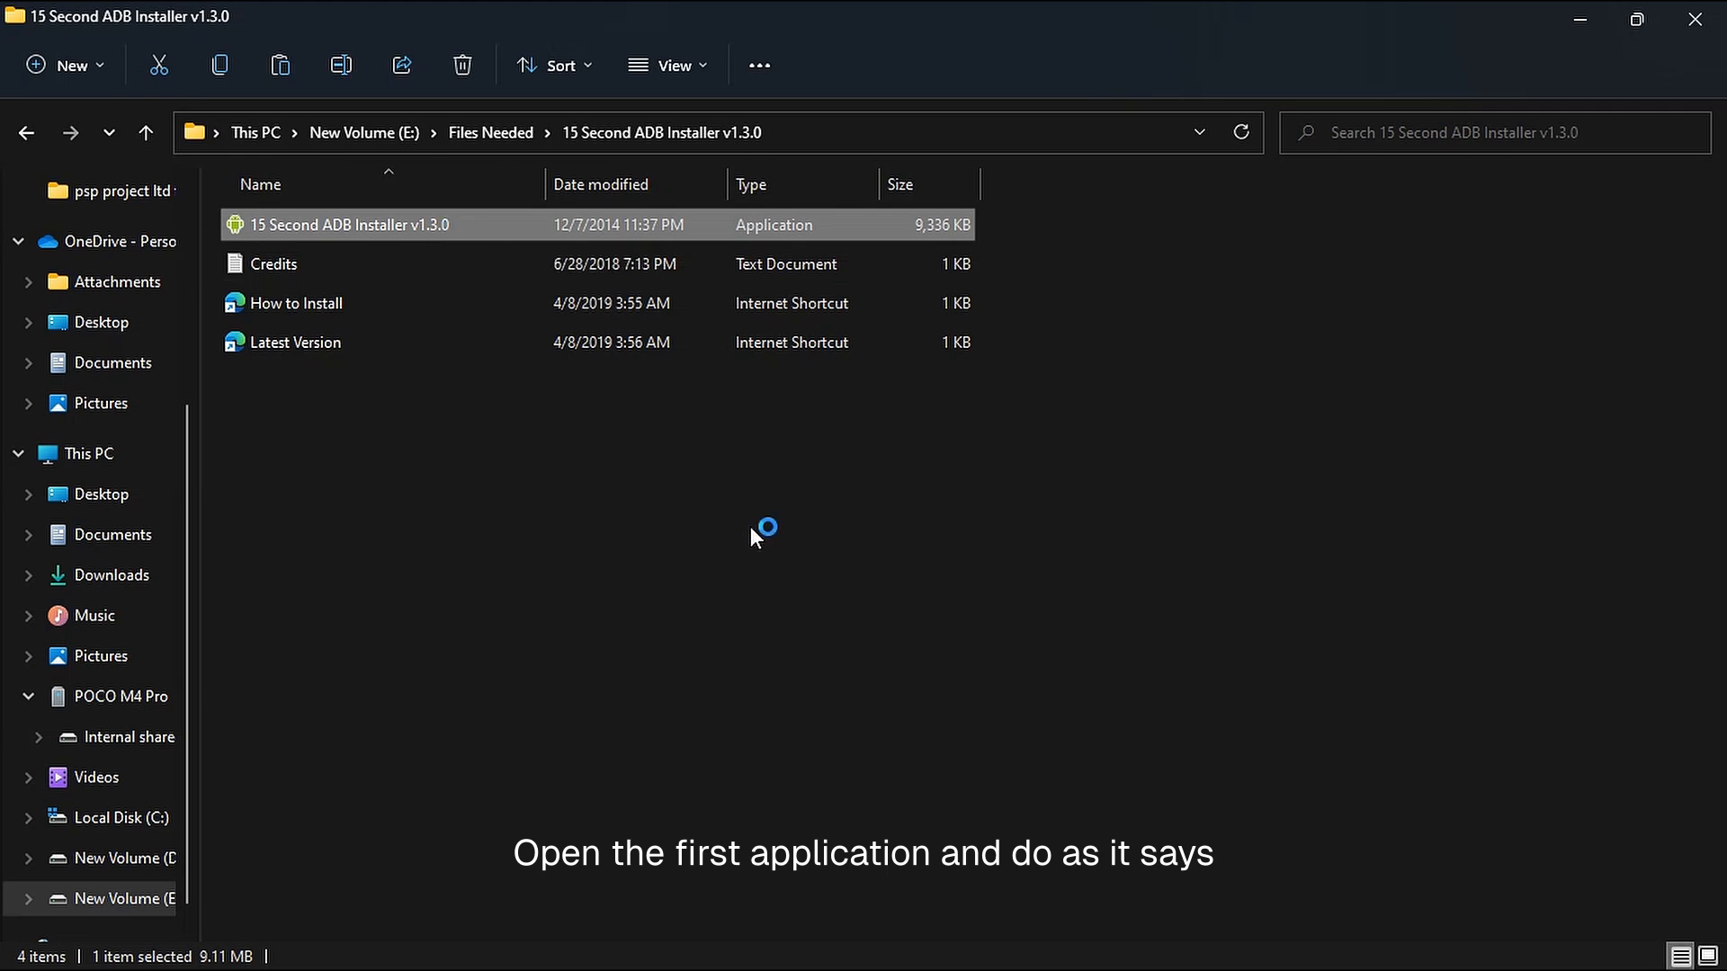
{"action": "double_click", "coordinate": [349, 224]}
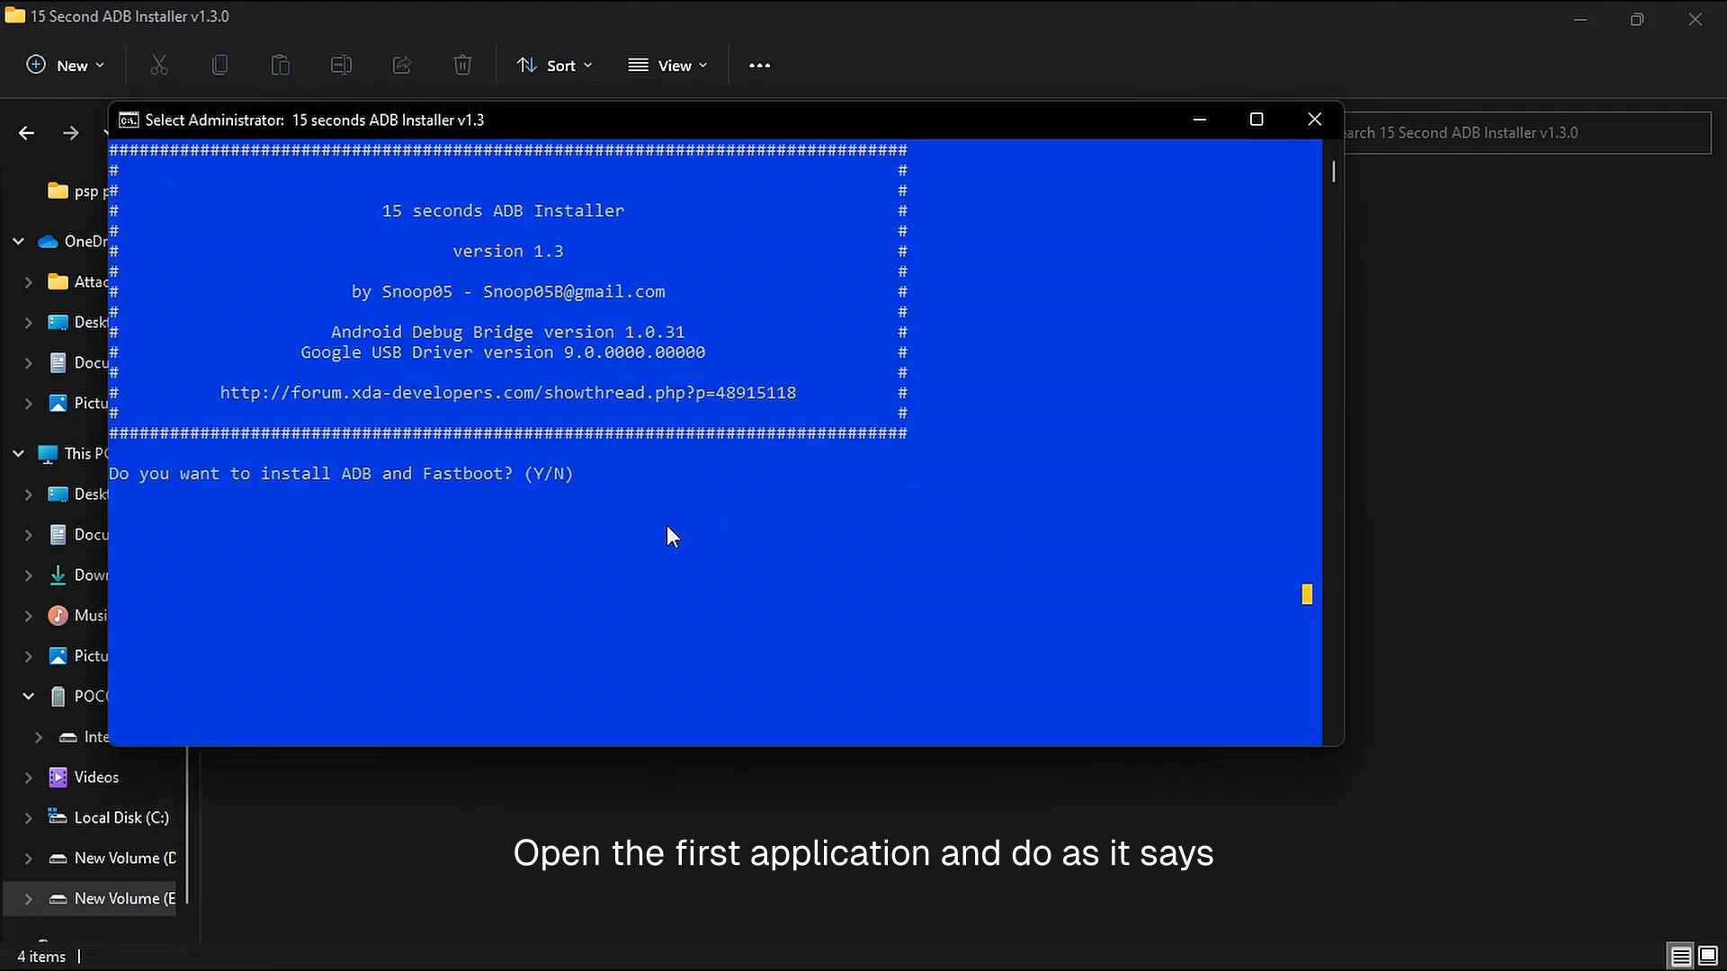
Answer y to install ADB and Fastboot system-wide, then complete the Google USB driver wizard.
{"action": "type", "text": "y"}
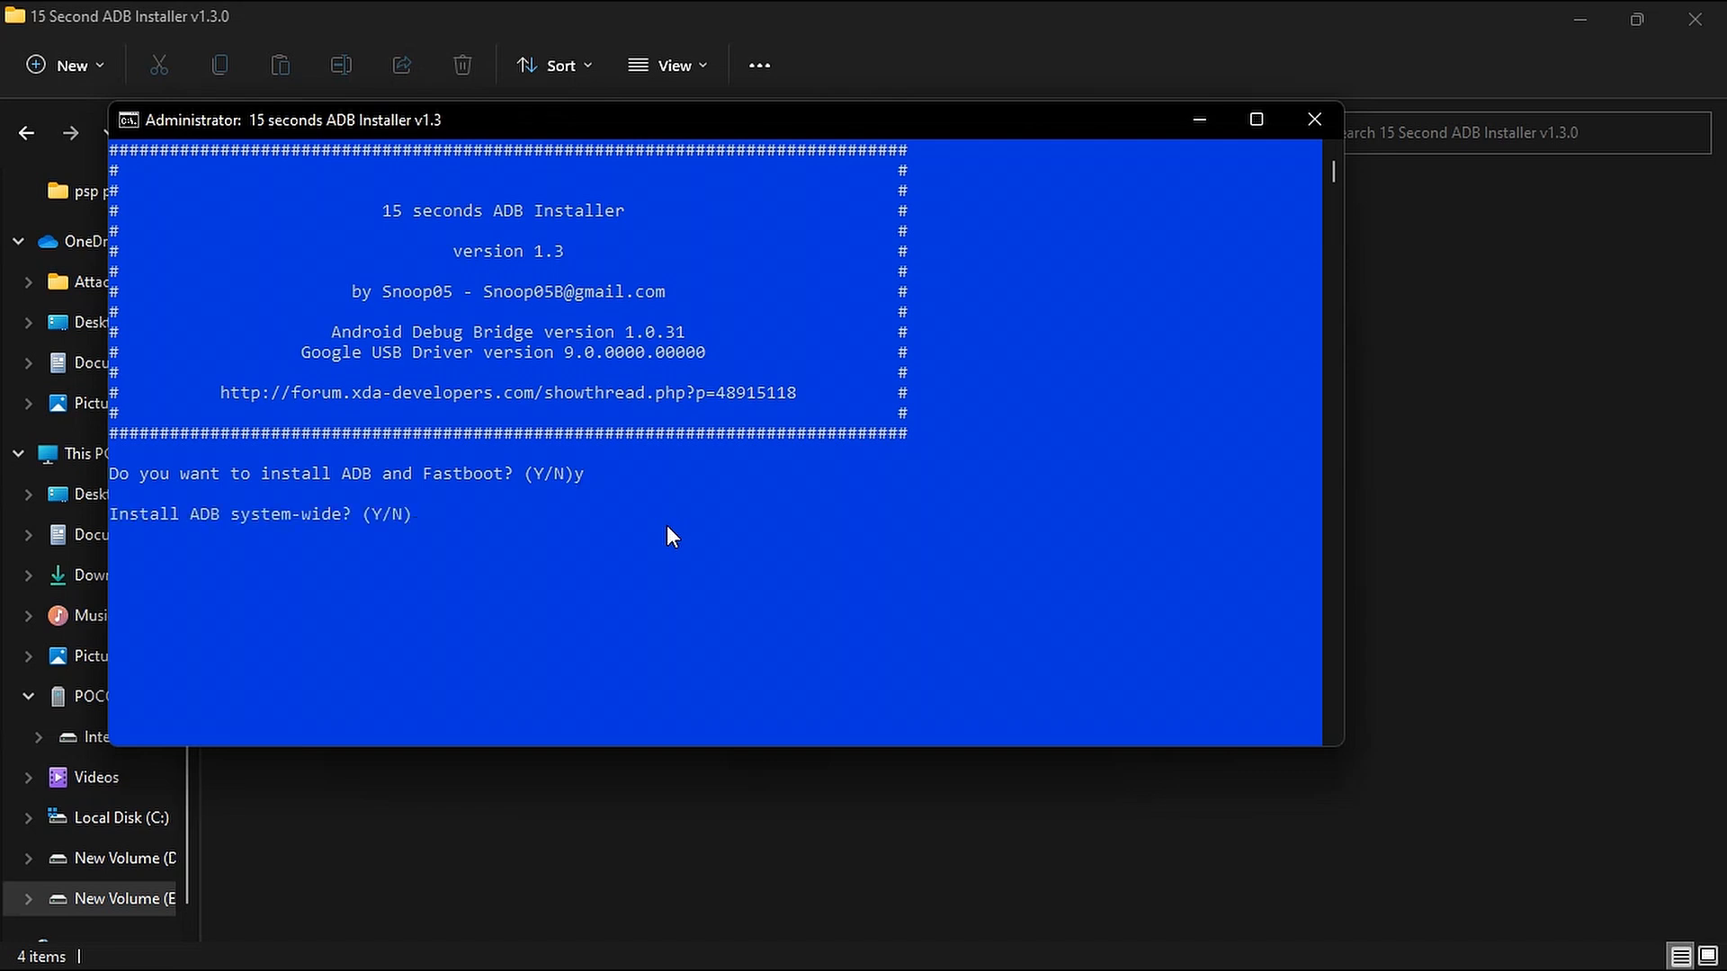
{"action": "type", "text": "y"}
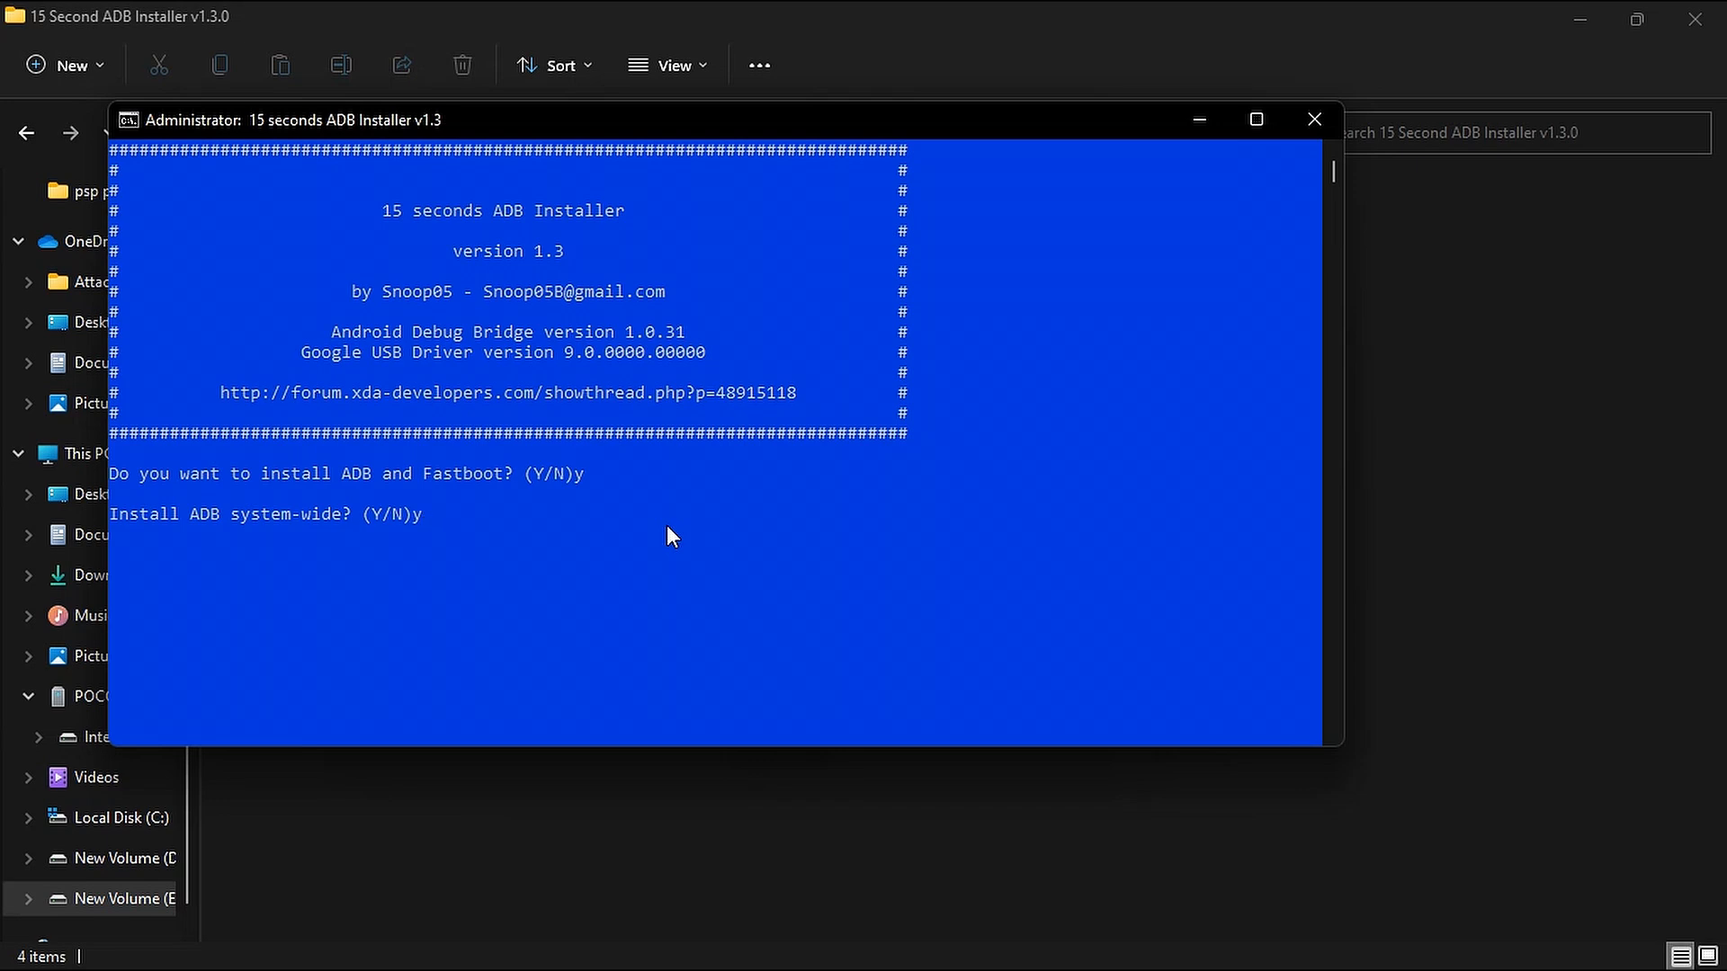
{"action": "key", "text": "enter"}
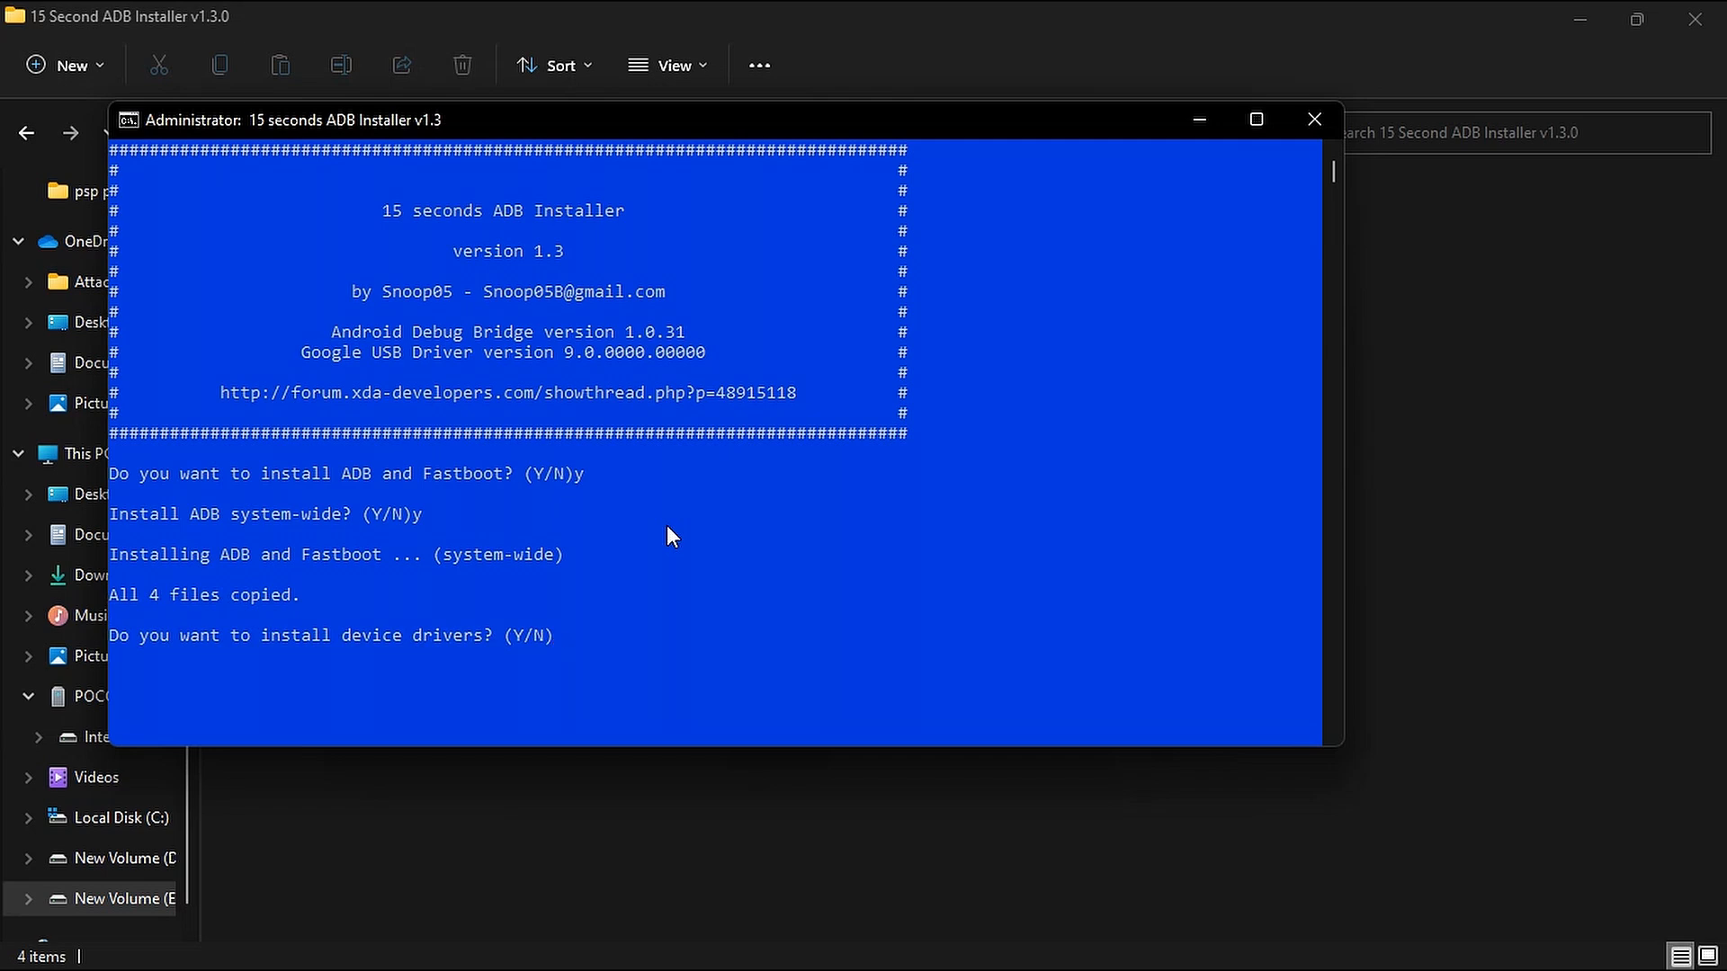
{"action": "type", "text": "y"}
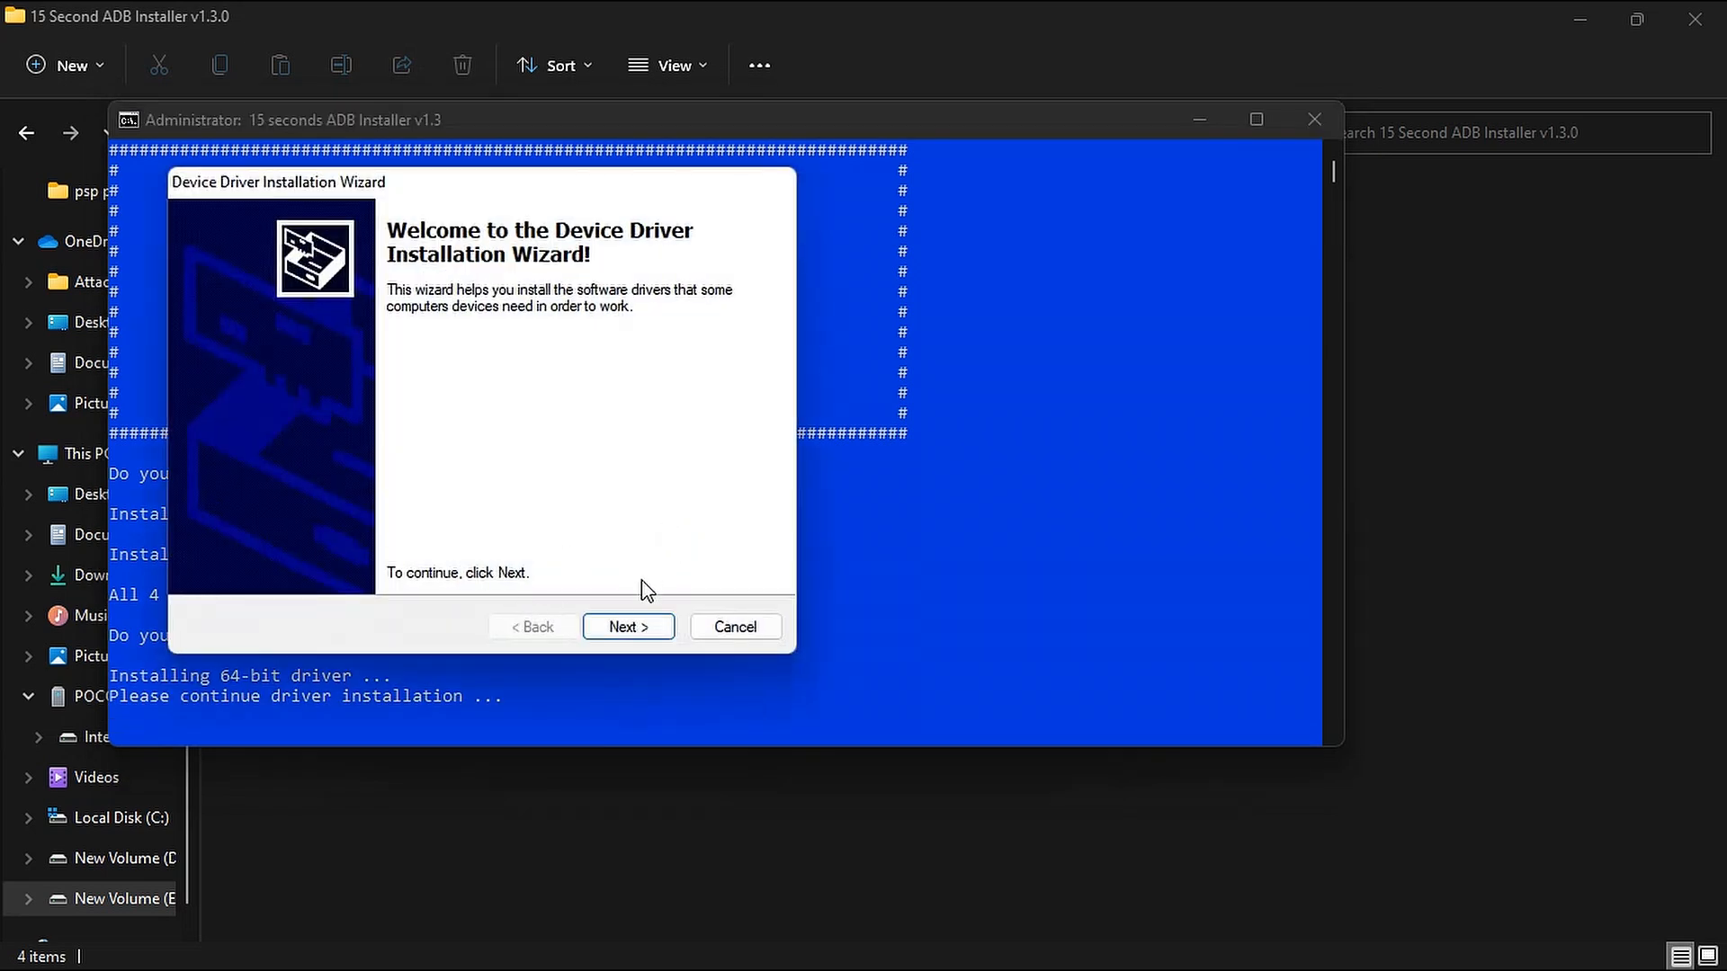
{"action": "left_click", "coordinate": [628, 627]}
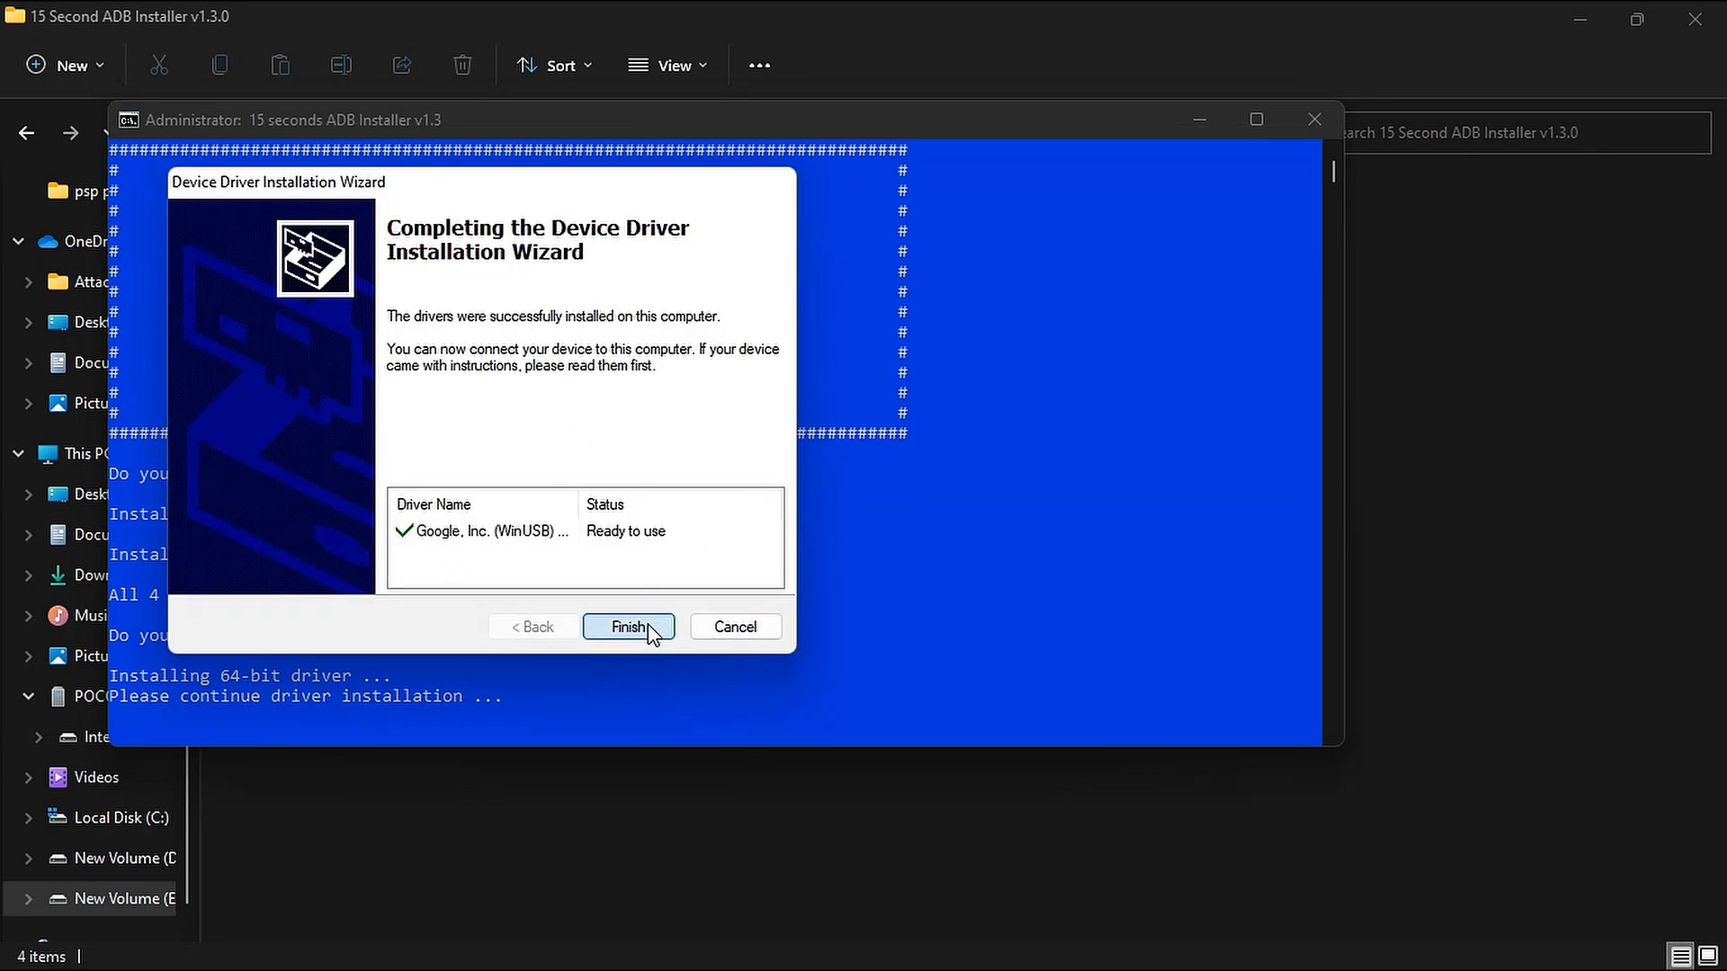
{"action": "left_click", "coordinate": [628, 627]}
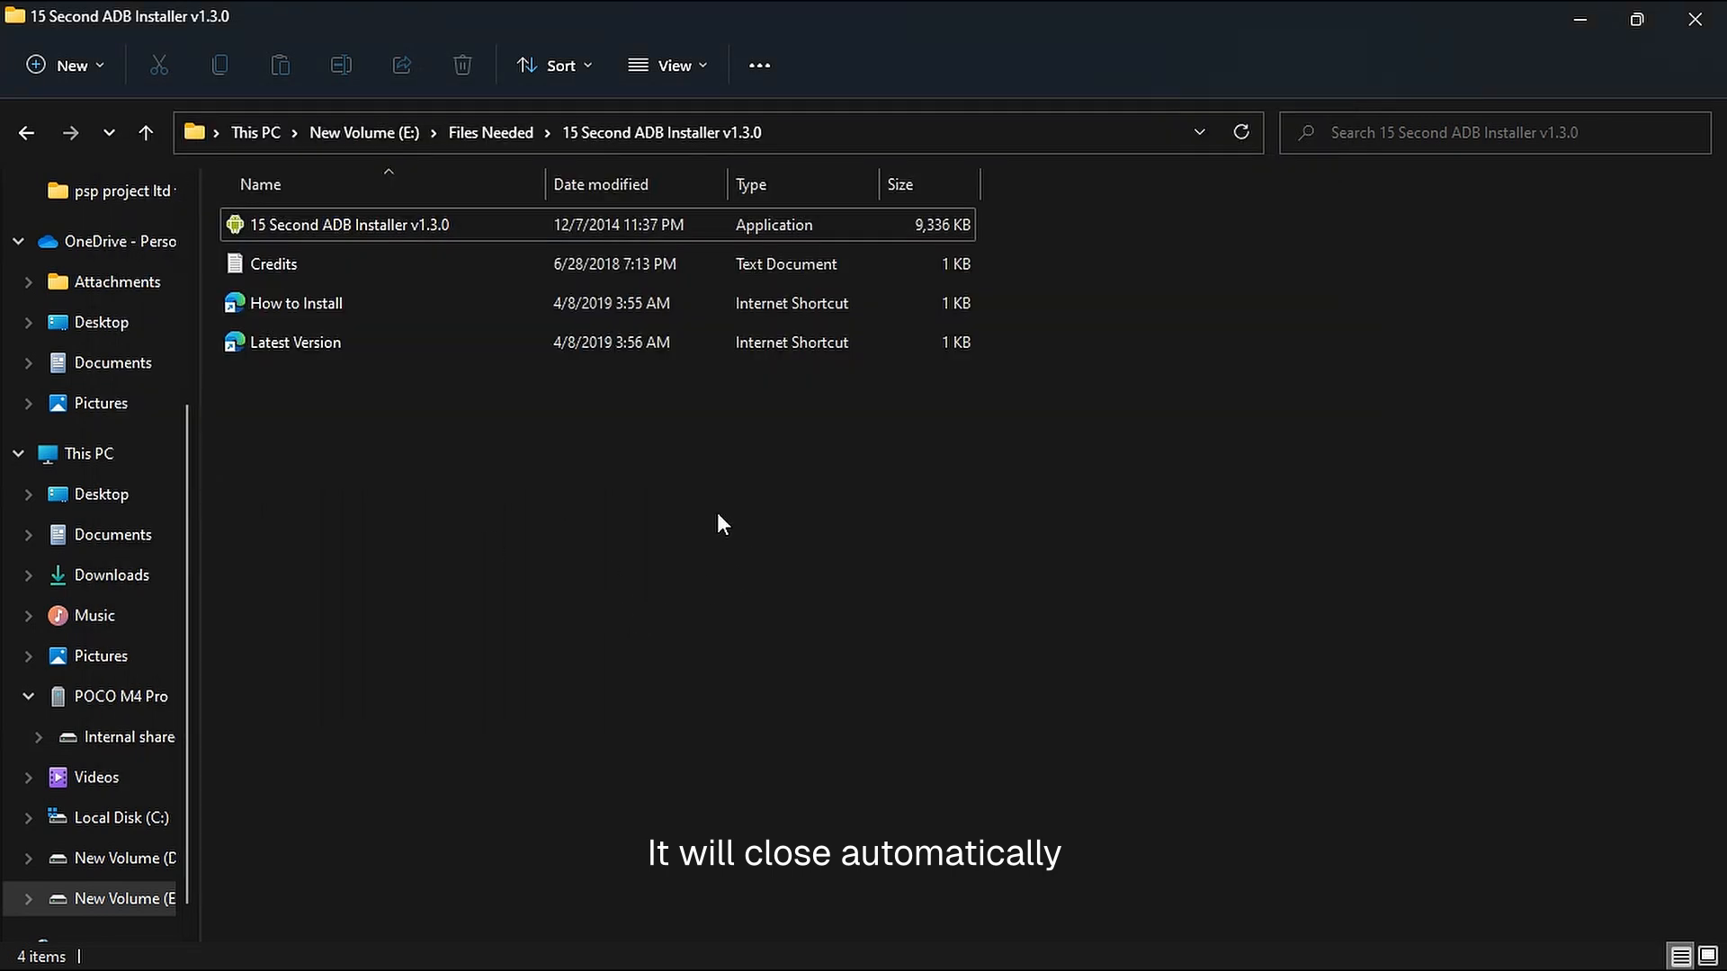
Open the adb folder on Local Disk (C:).
{"action": "right_click", "coordinate": [721, 524]}
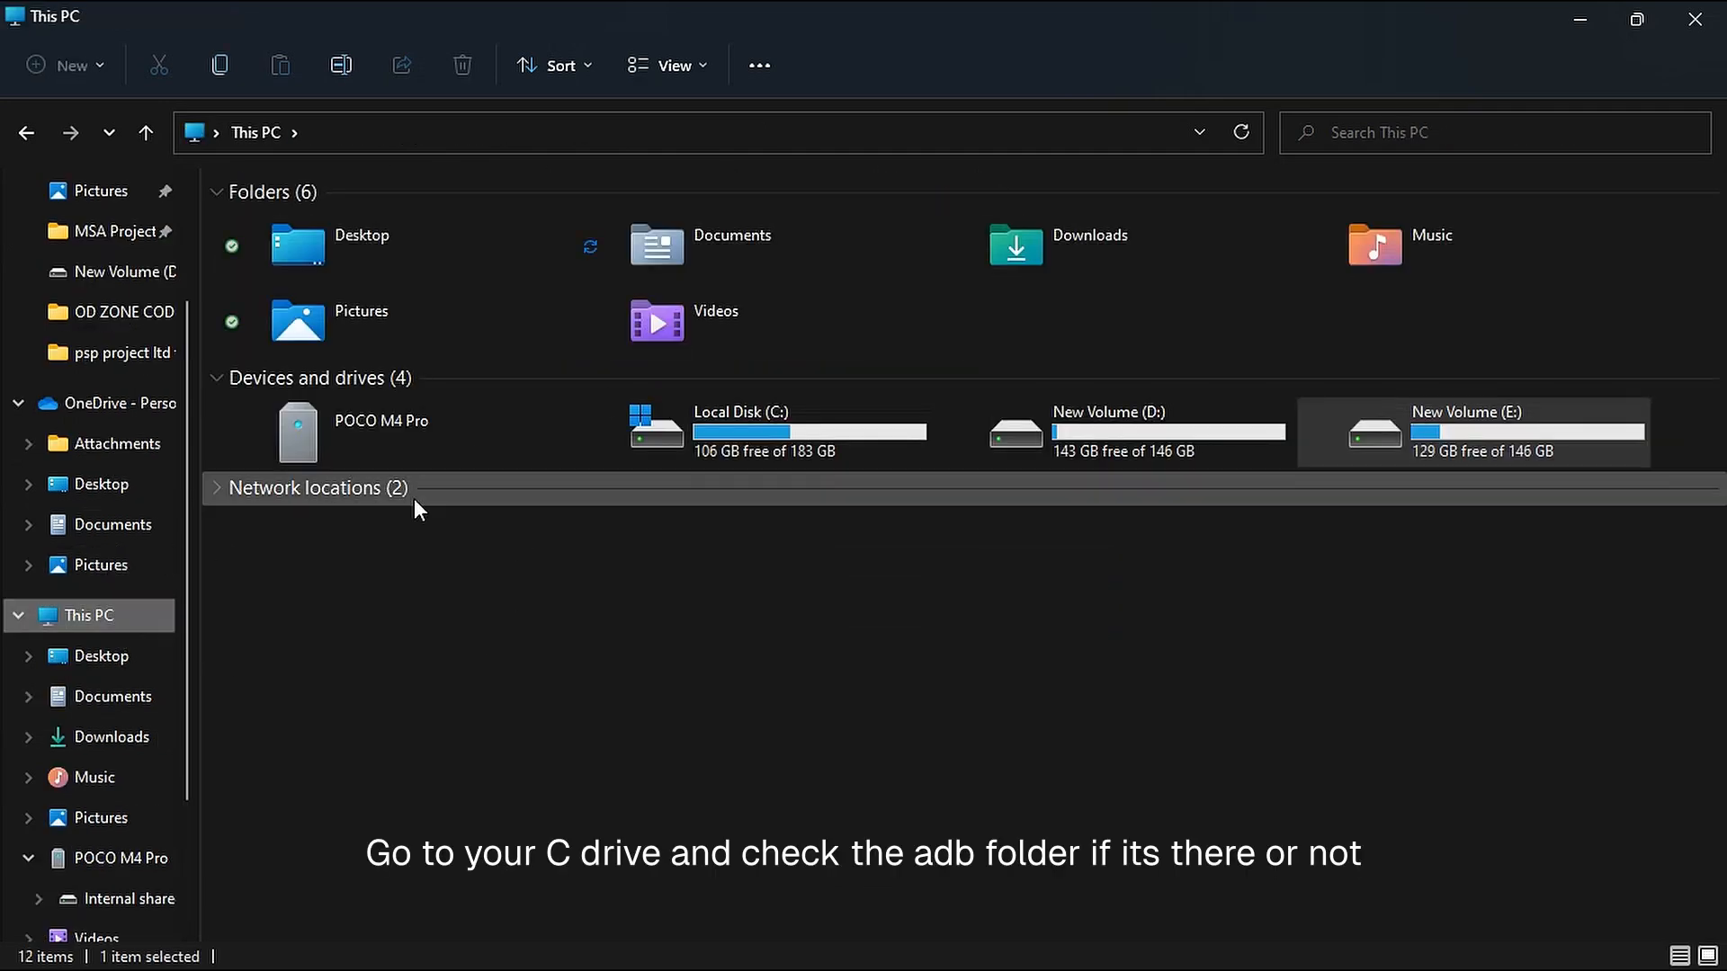
{"action": "double_click", "coordinate": [741, 430]}
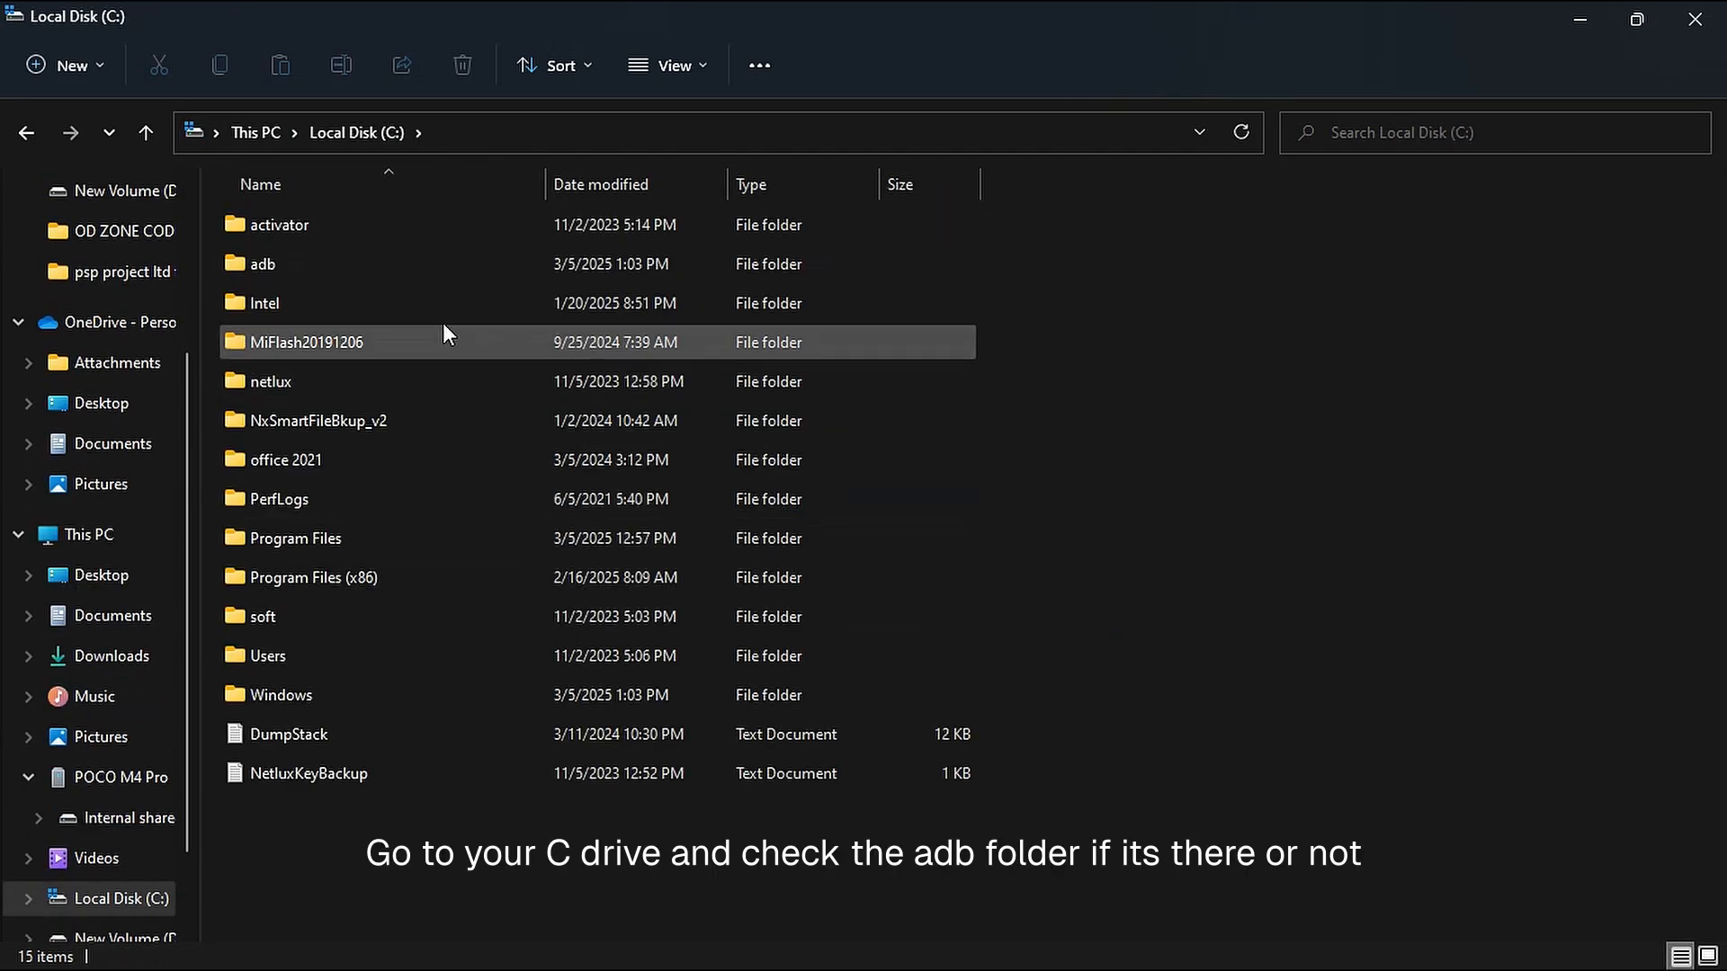
{"action": "left_click", "coordinate": [262, 263]}
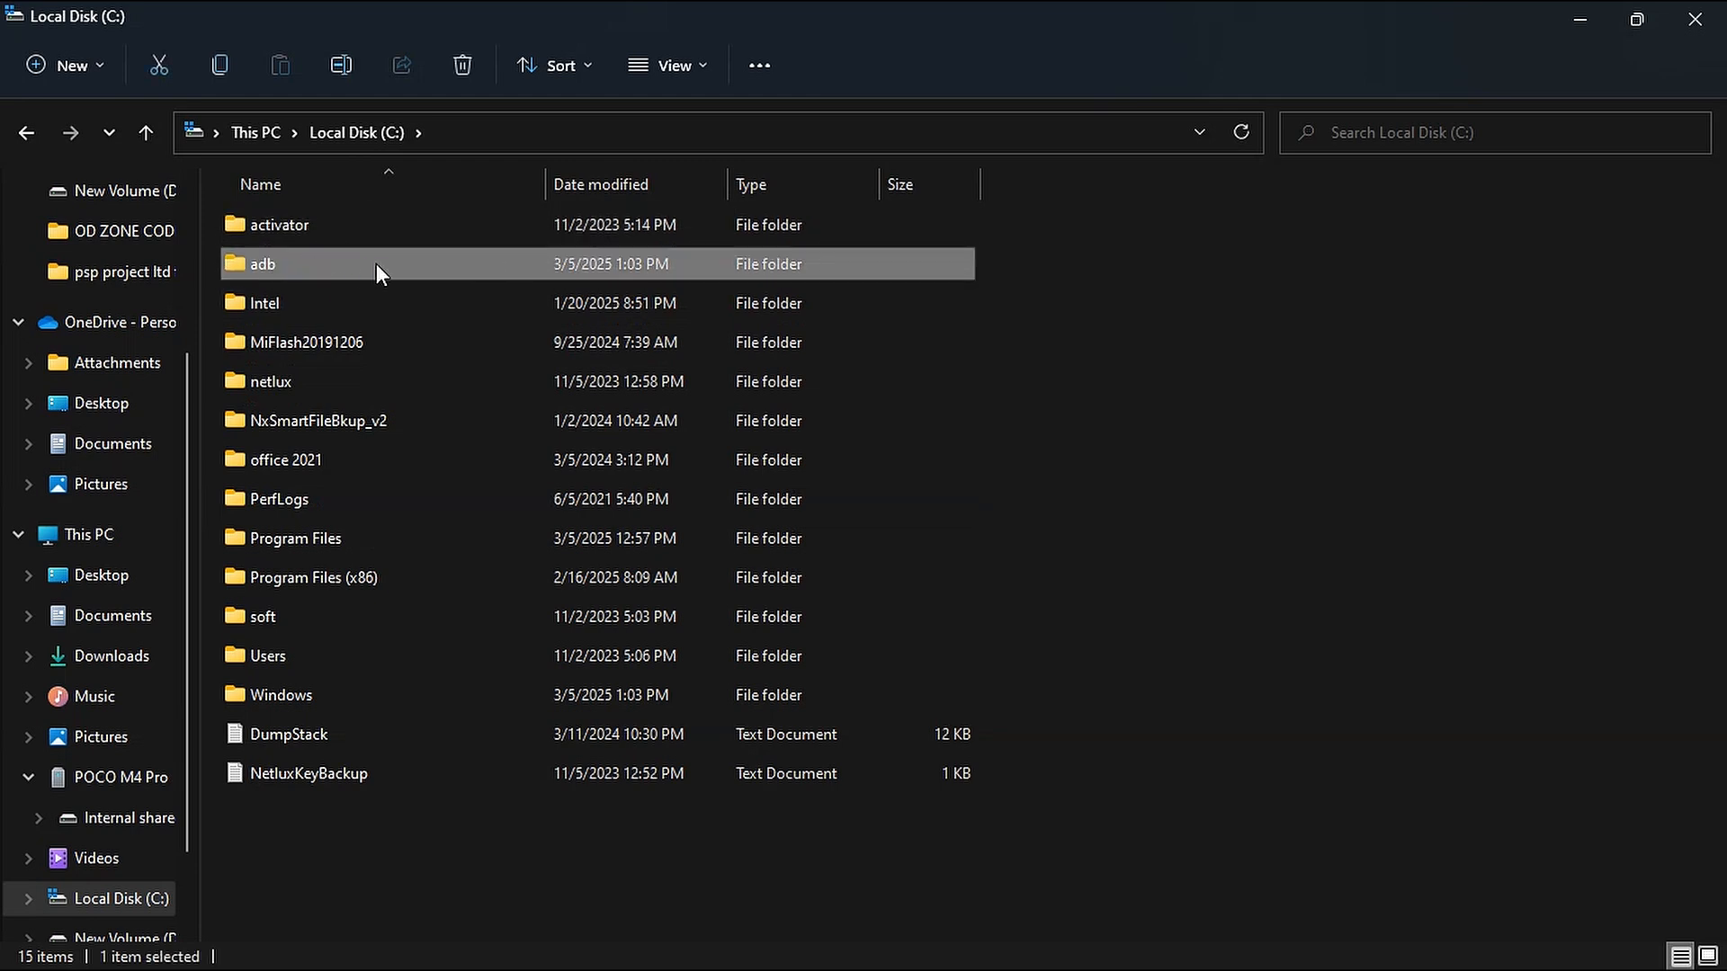
{"action": "double_click", "coordinate": [261, 264]}
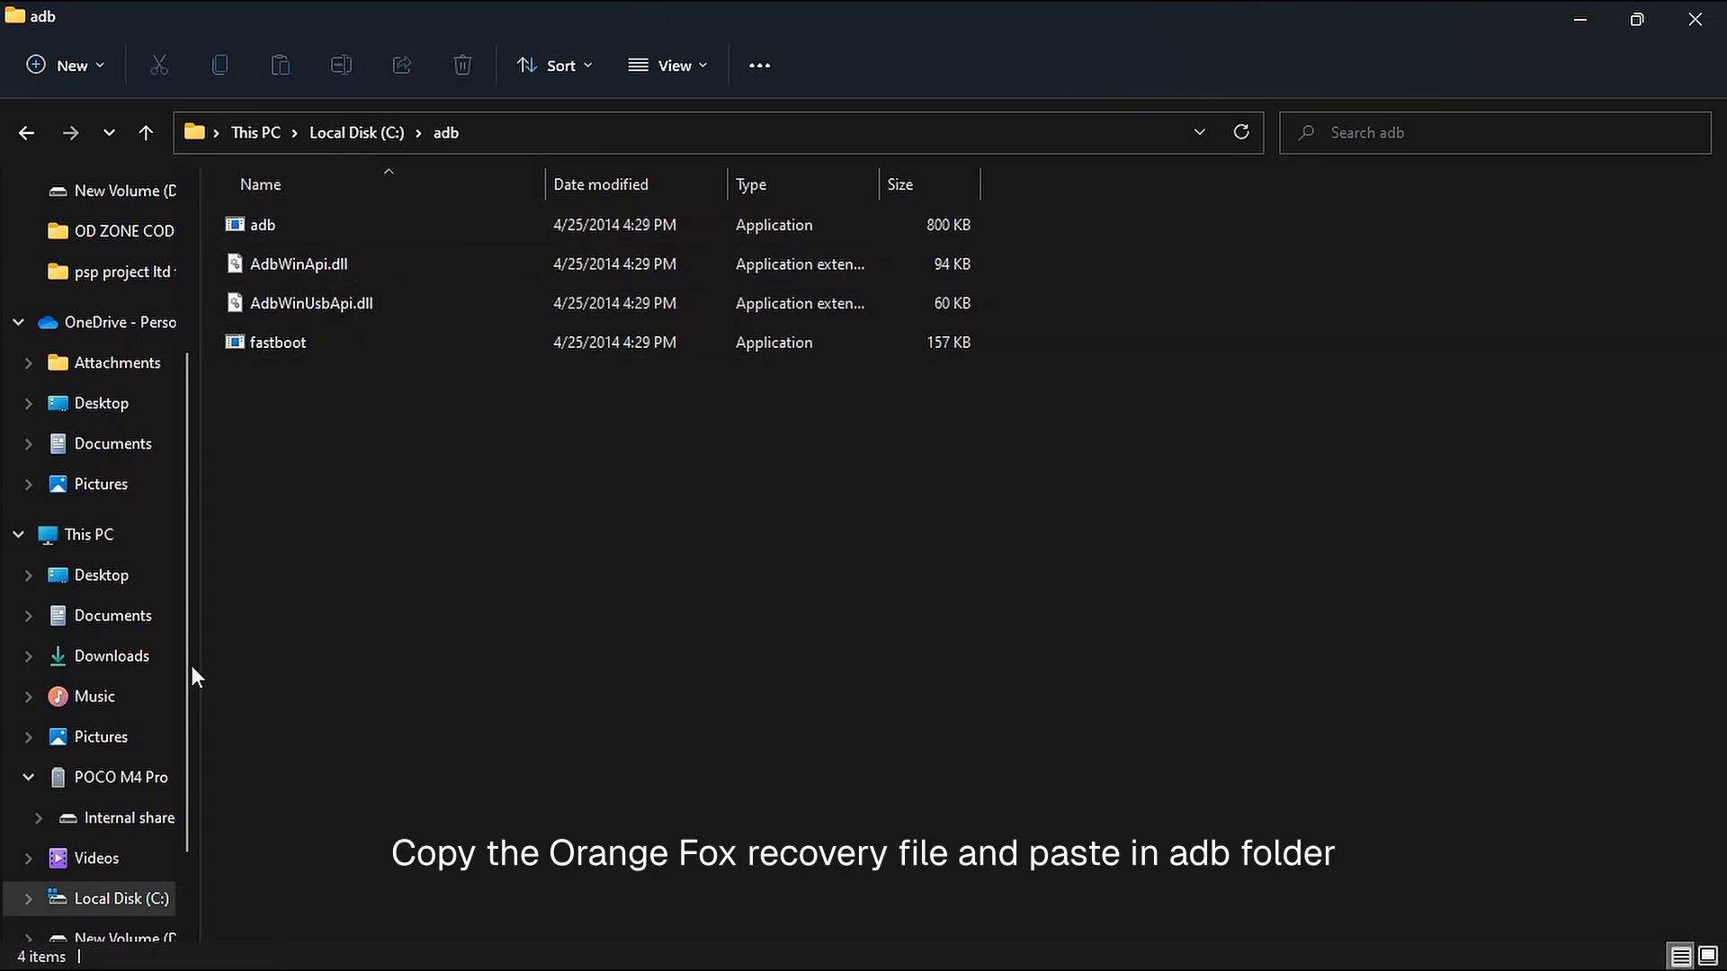
Copy the OrangeFox-R12.1-Stable-fleur image from E:\Files Needed into C:\adb.
{"action": "left_click", "coordinate": [119, 857]}
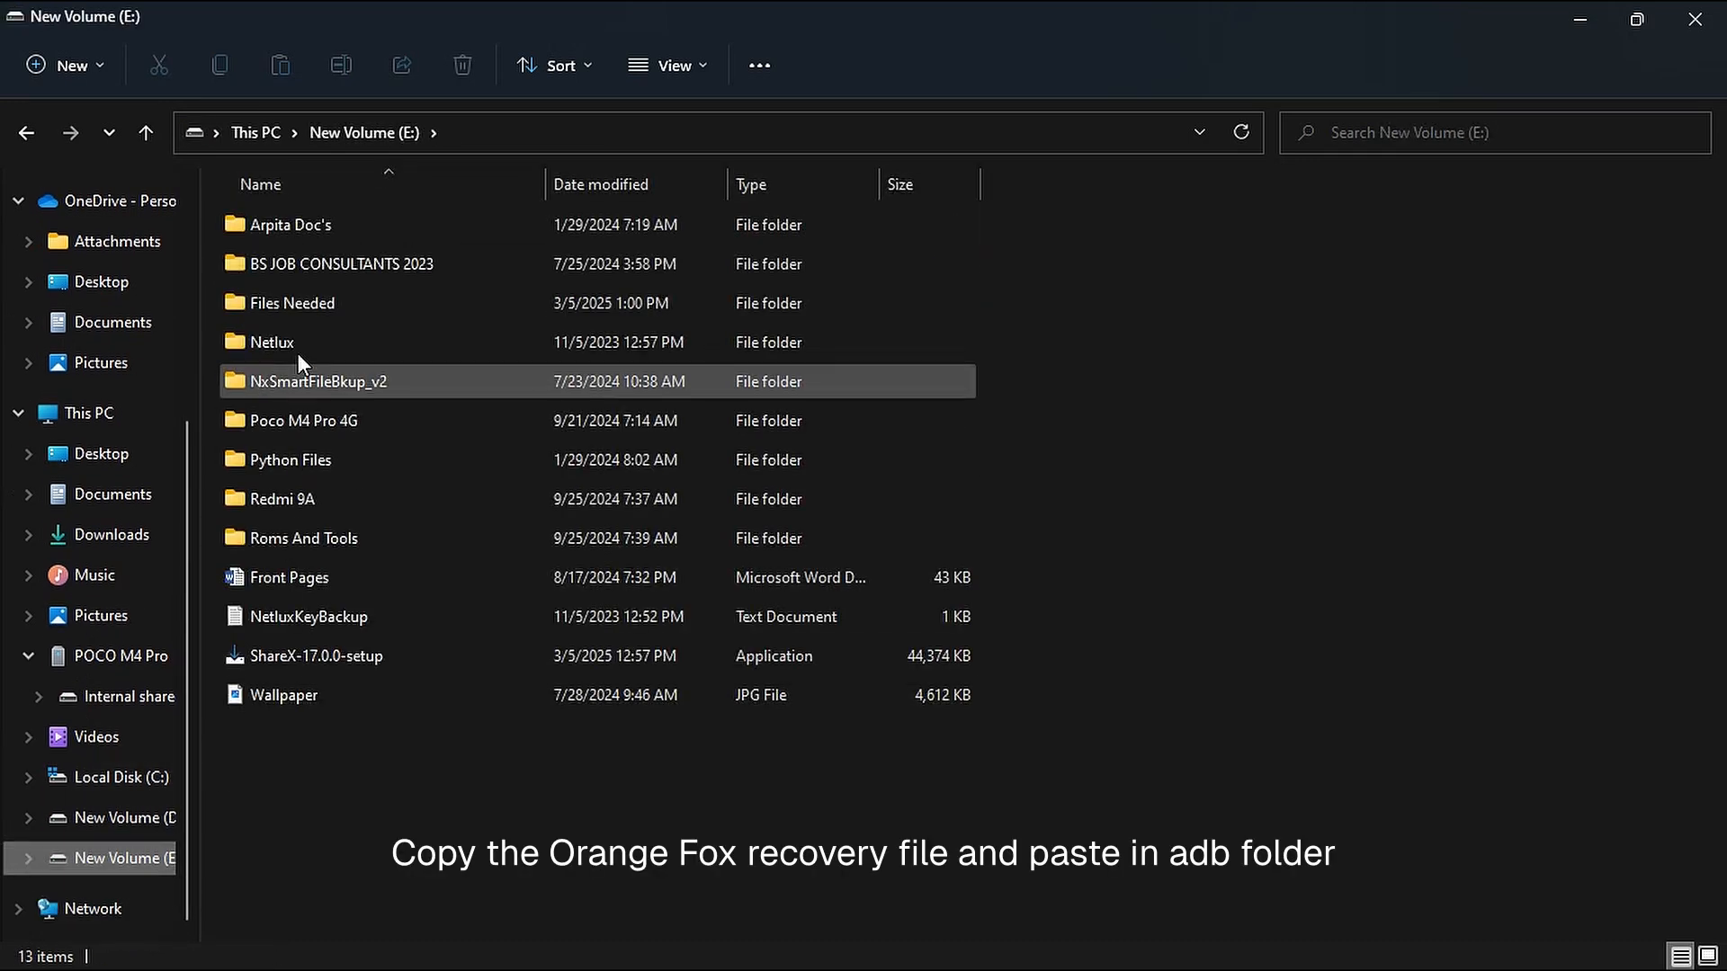
{"action": "double_click", "coordinate": [291, 303]}
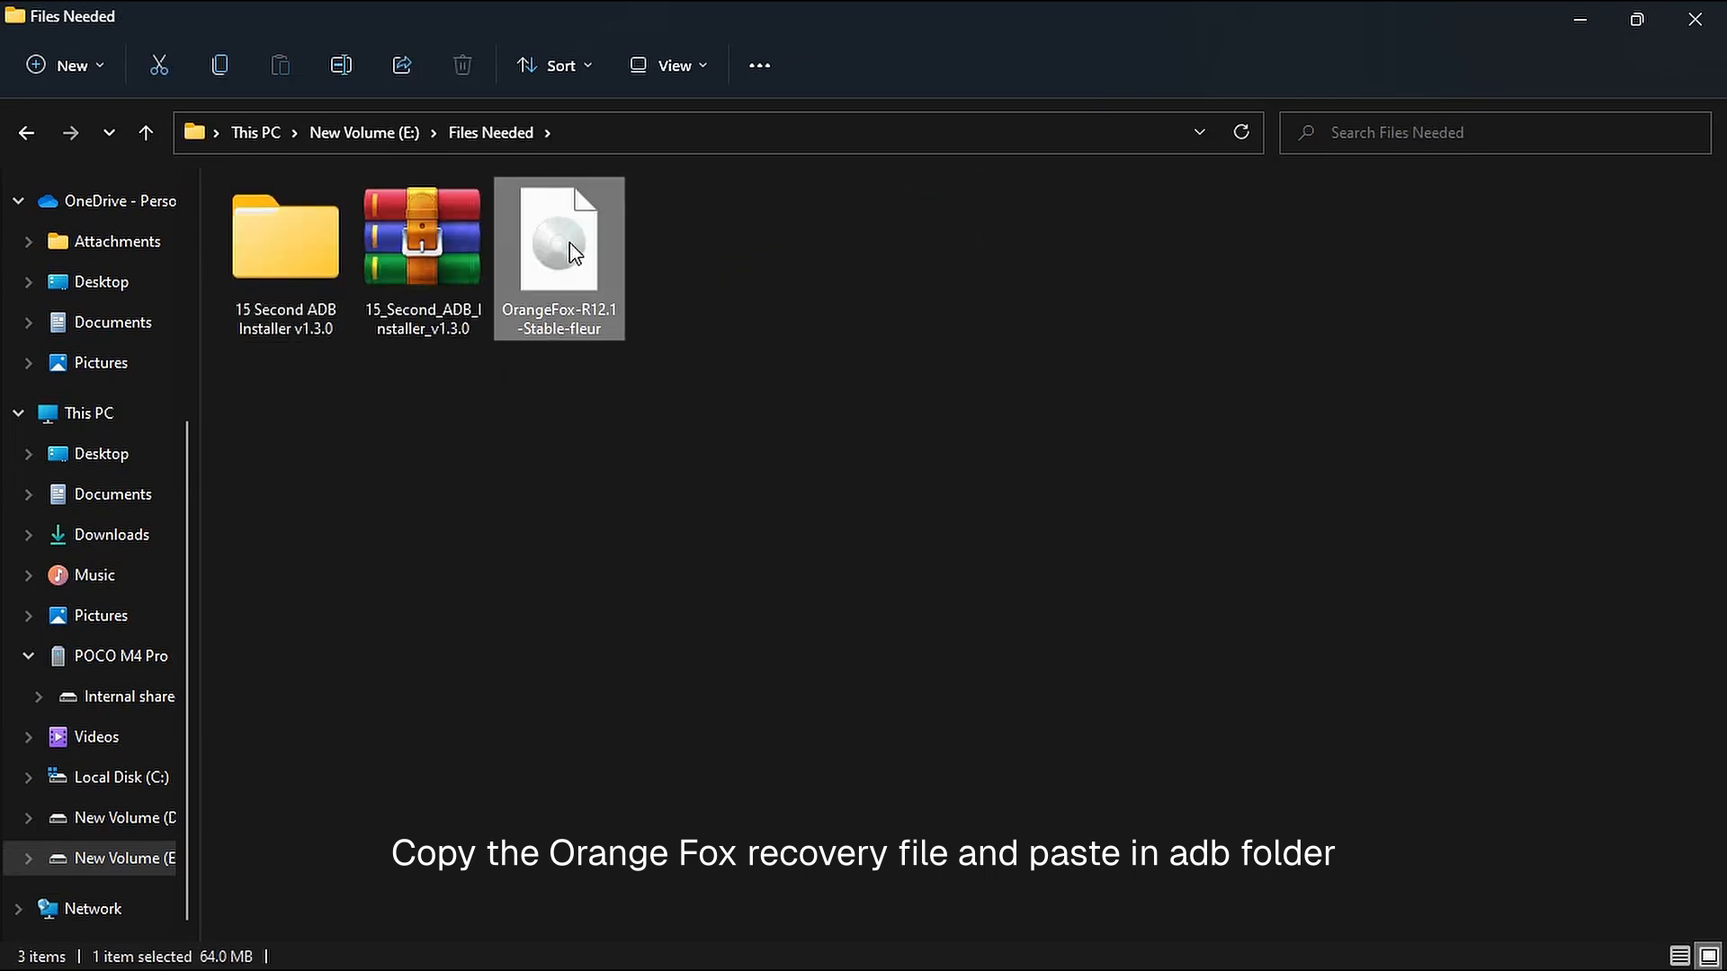
{"action": "mouse_move", "coordinate": [580, 275]}
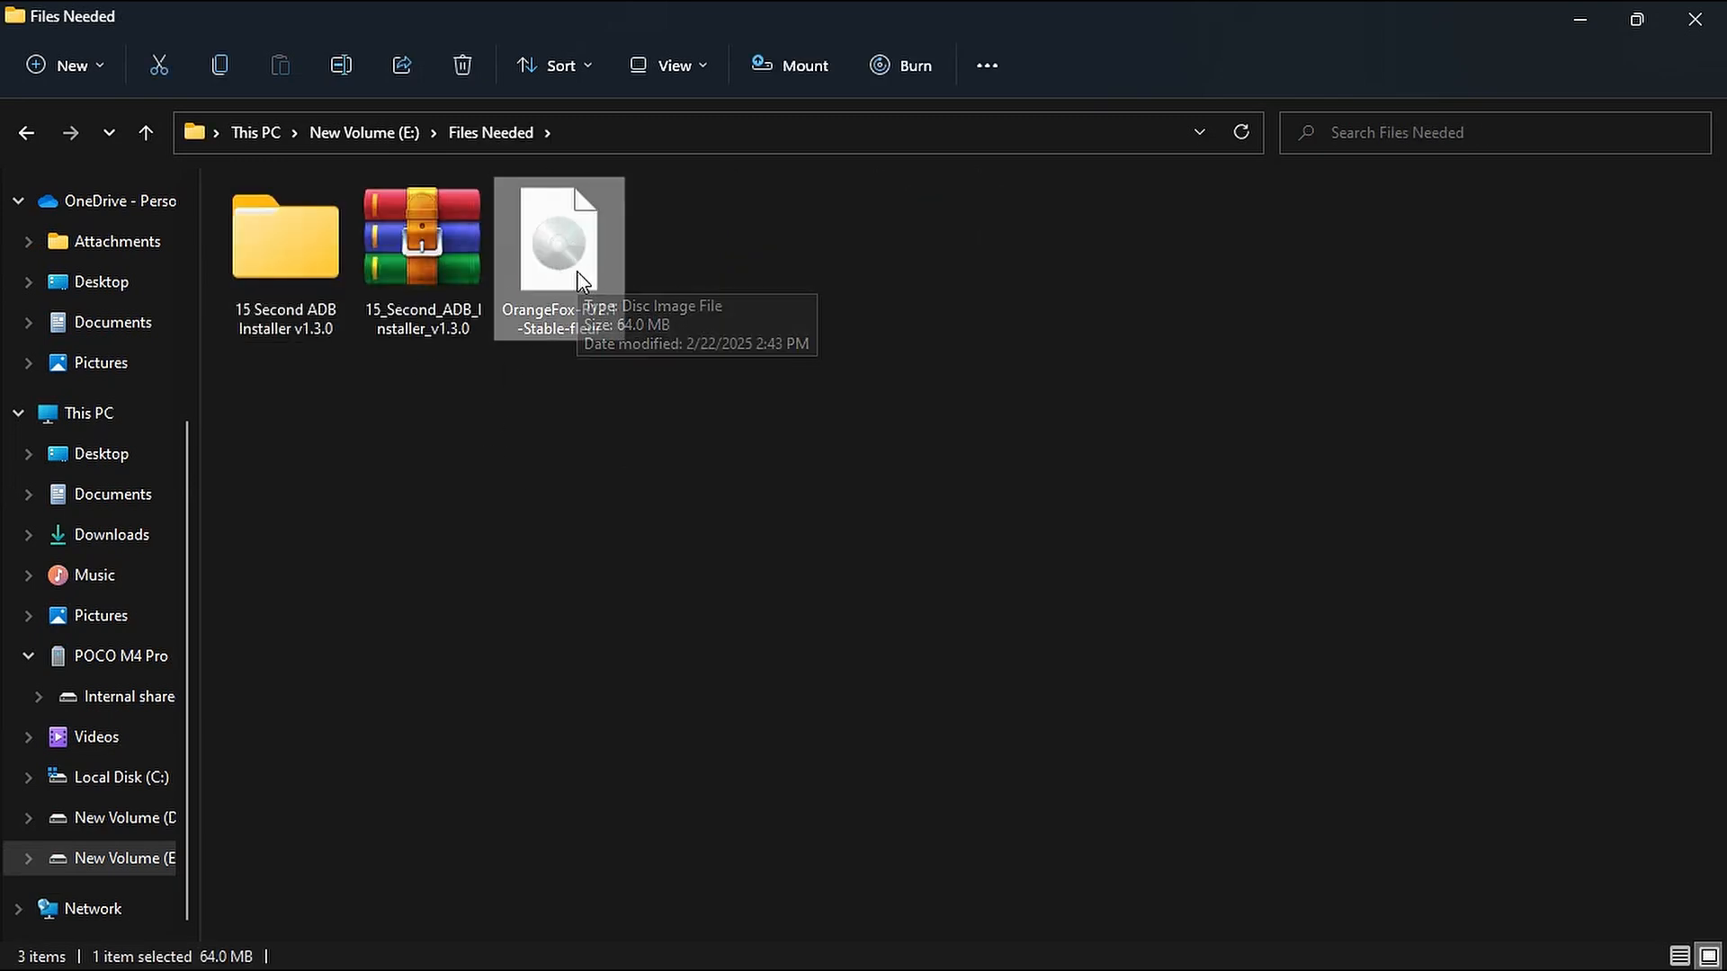
{"action": "mouse_move", "coordinate": [562, 278]}
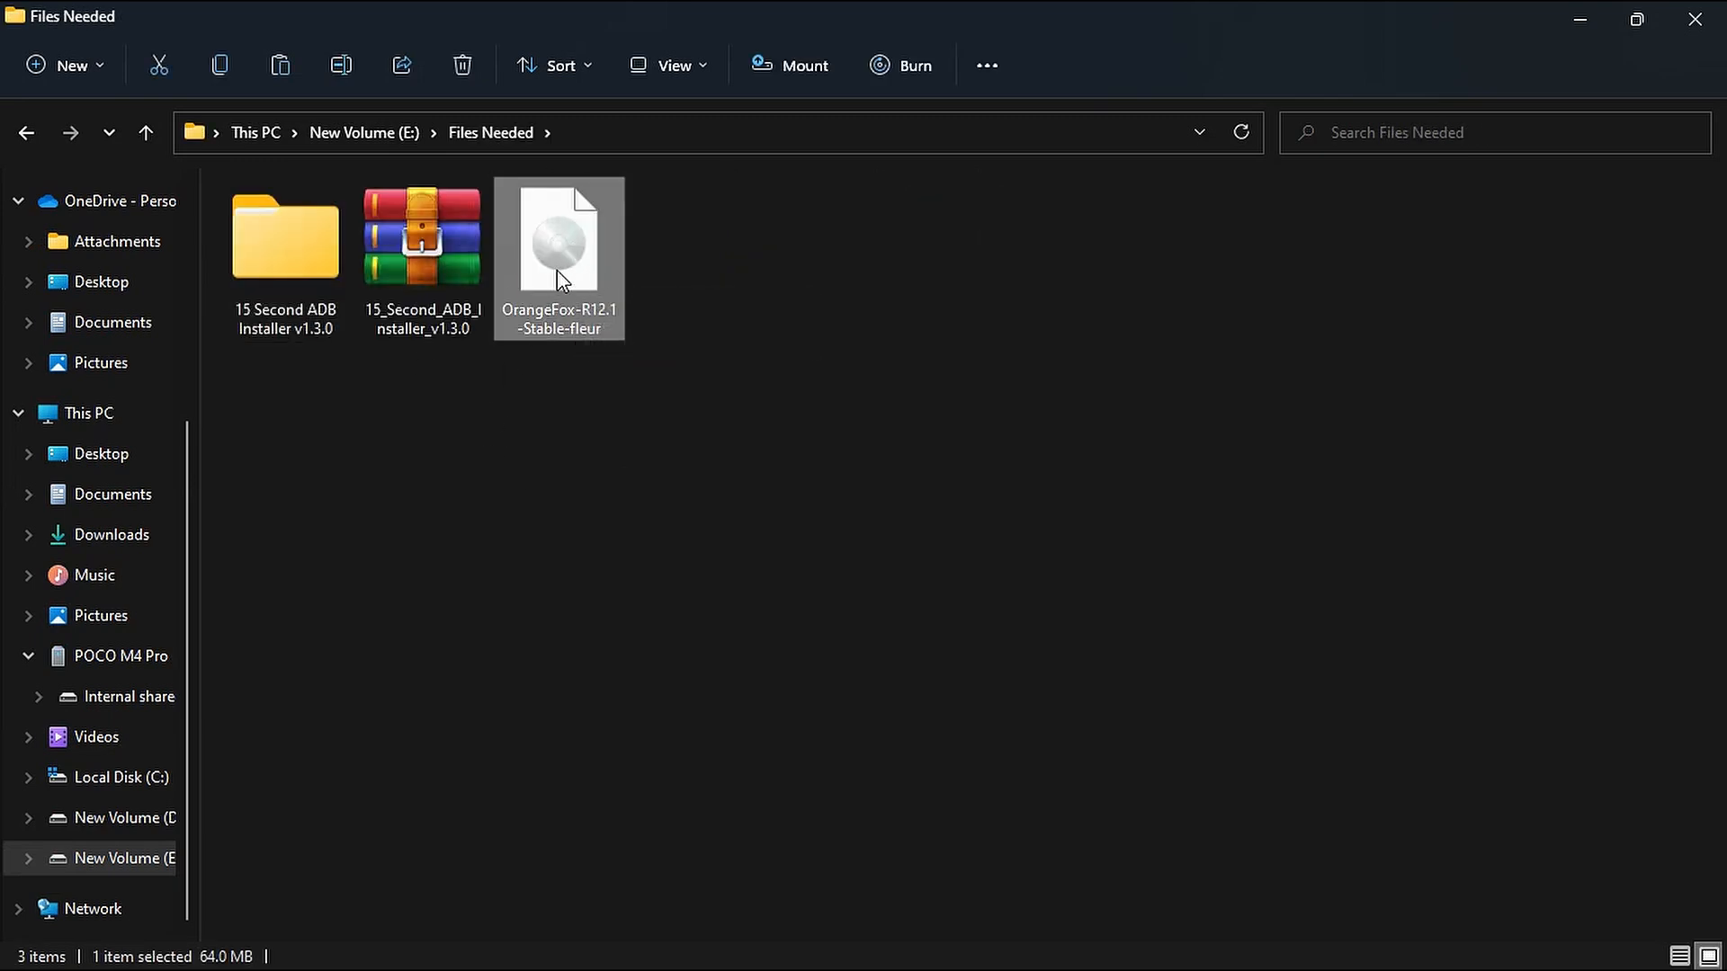
{"action": "left_click", "coordinate": [120, 777]}
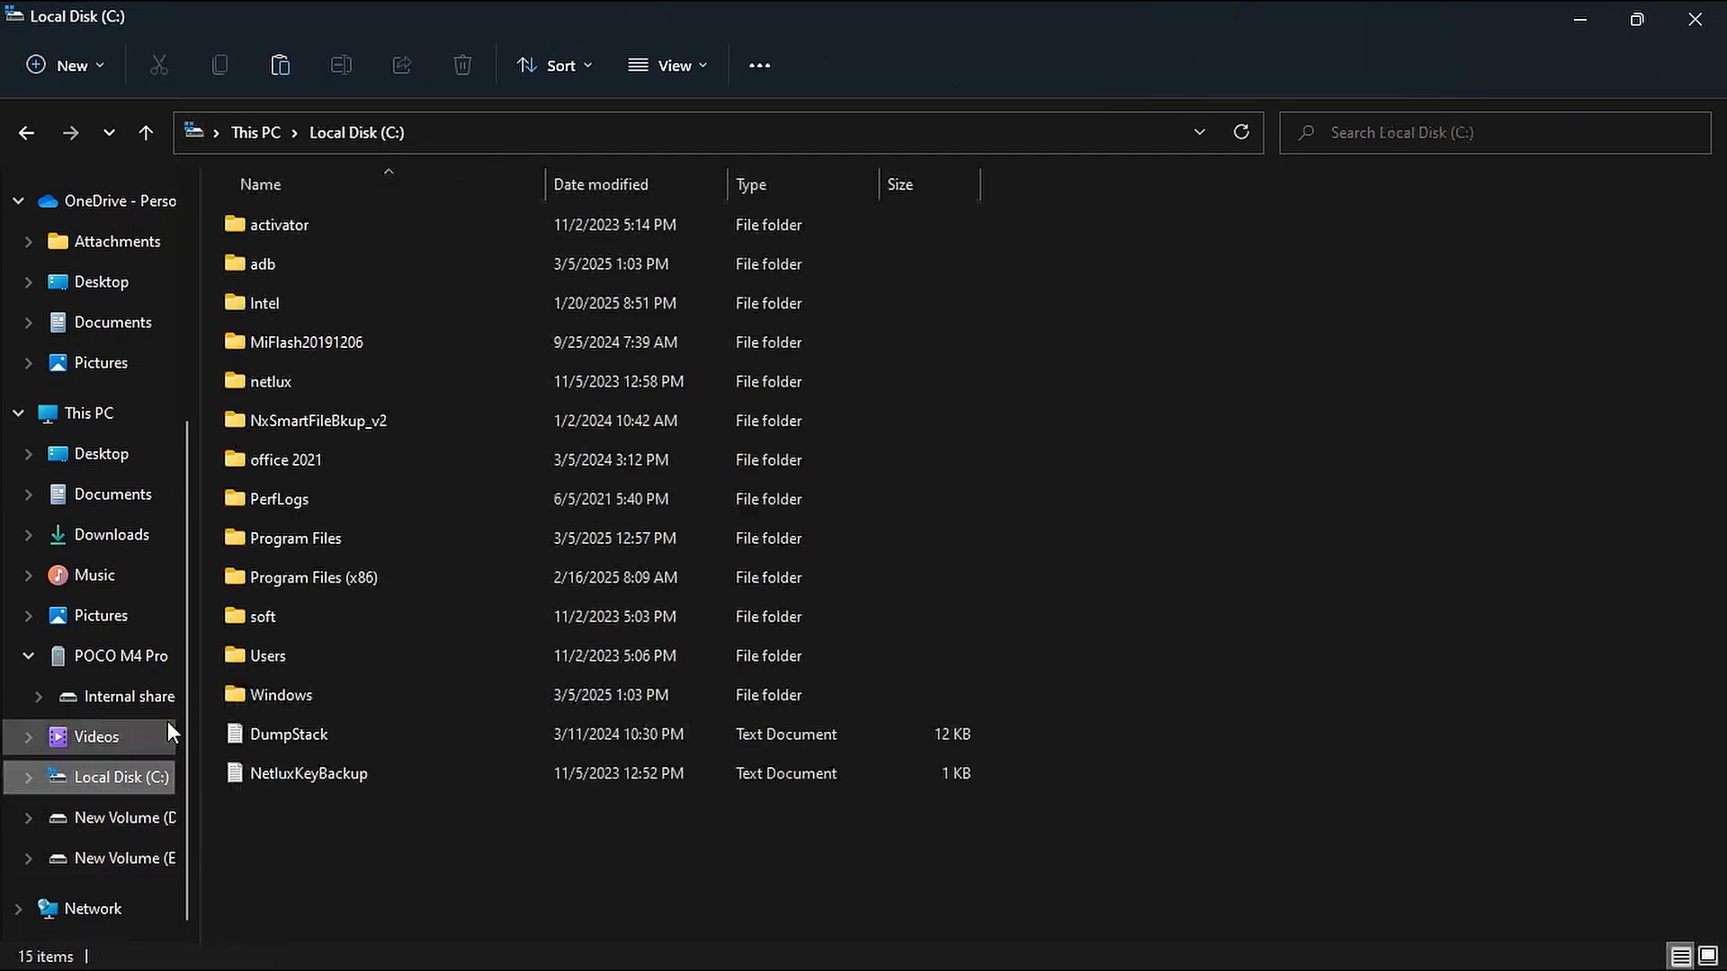
{"action": "double_click", "coordinate": [261, 263]}
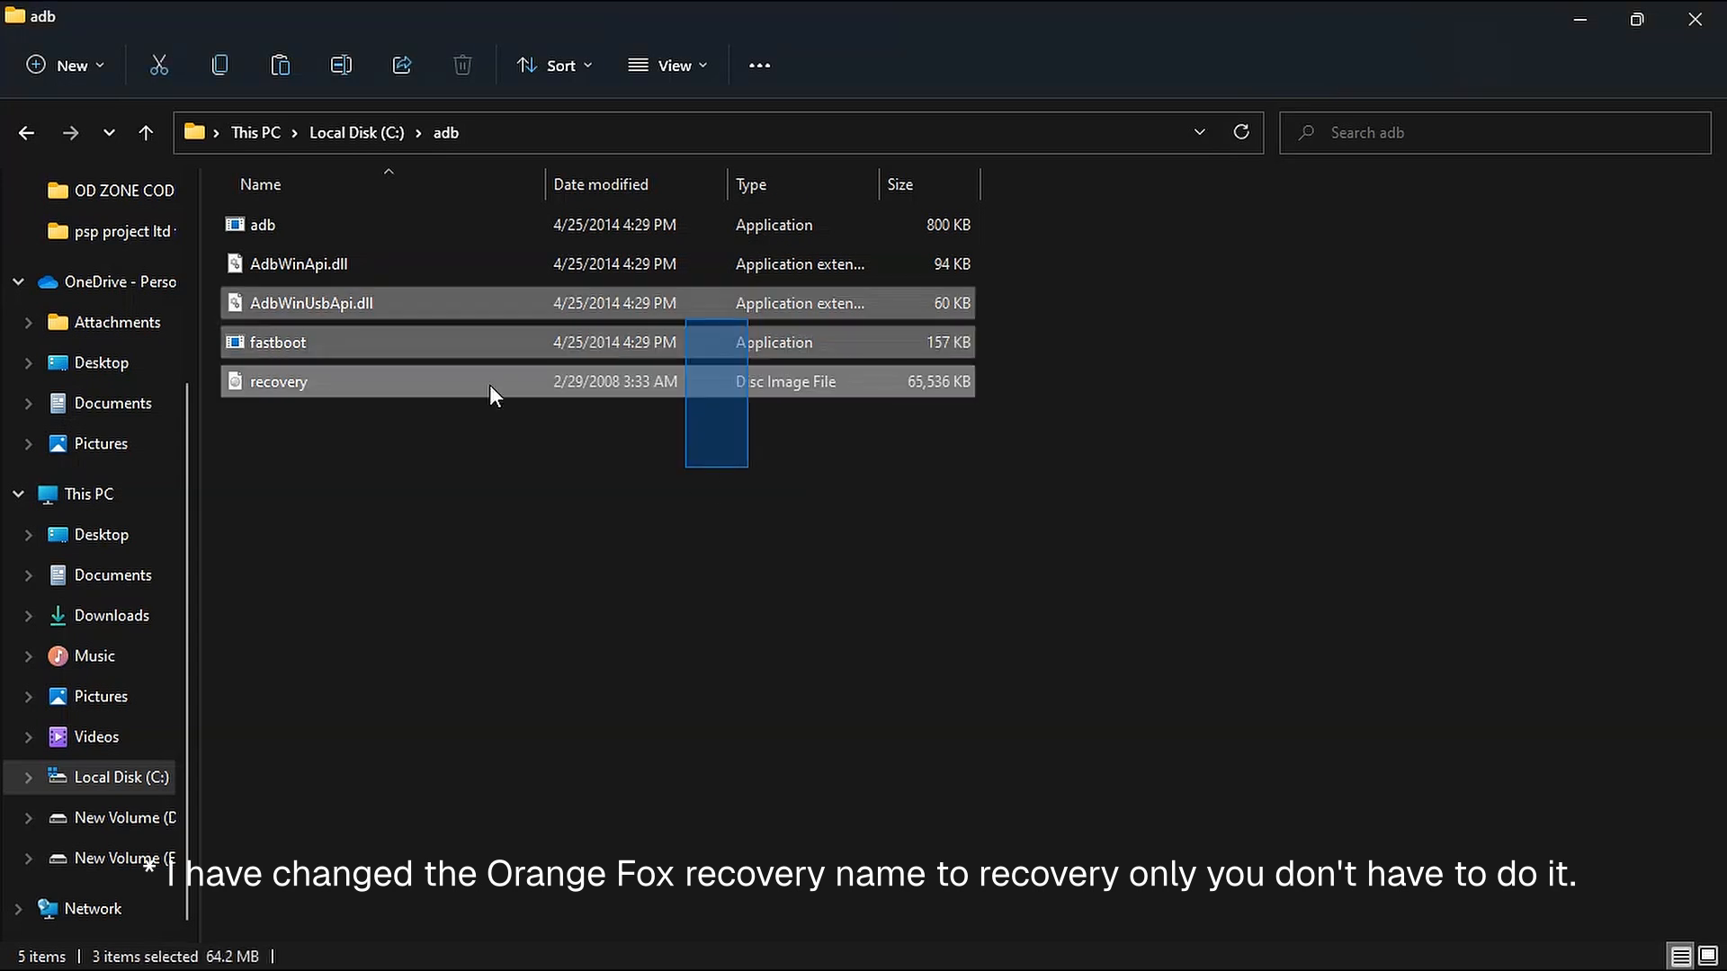
Open a Command Prompt in C:\adb by typing cmd in the address bar.
{"action": "left_click", "coordinate": [278, 381]}
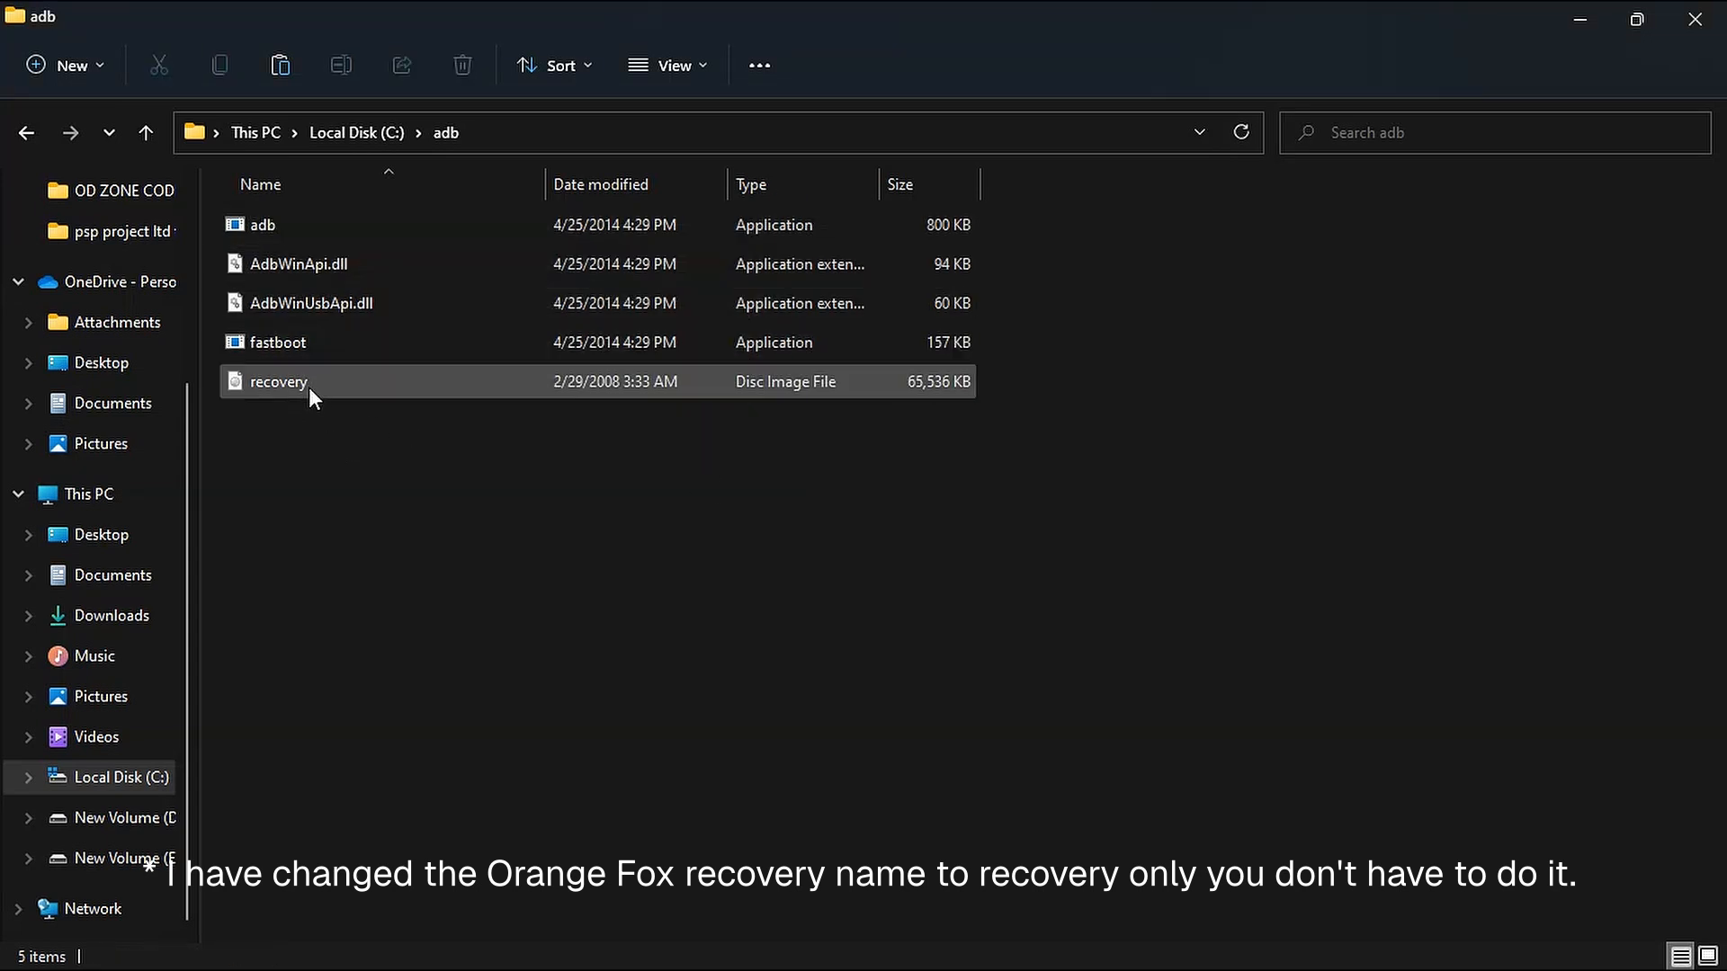
{"action": "left_click", "coordinate": [278, 381]}
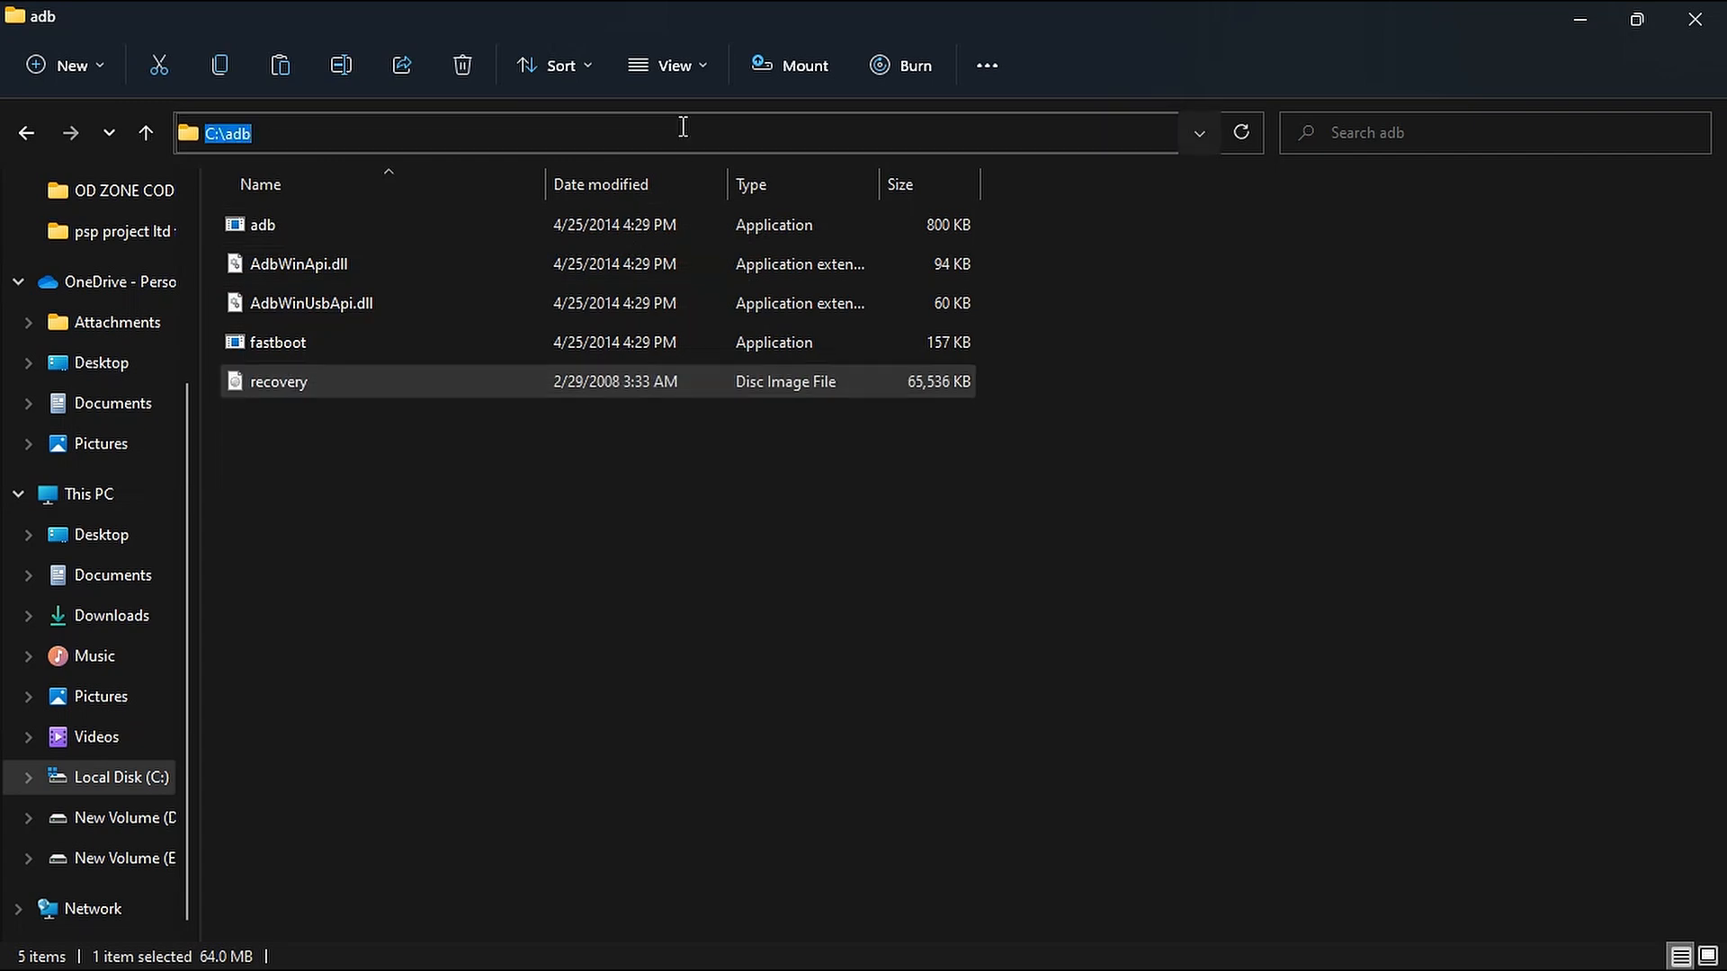
{"action": "type", "text": "cmd"}
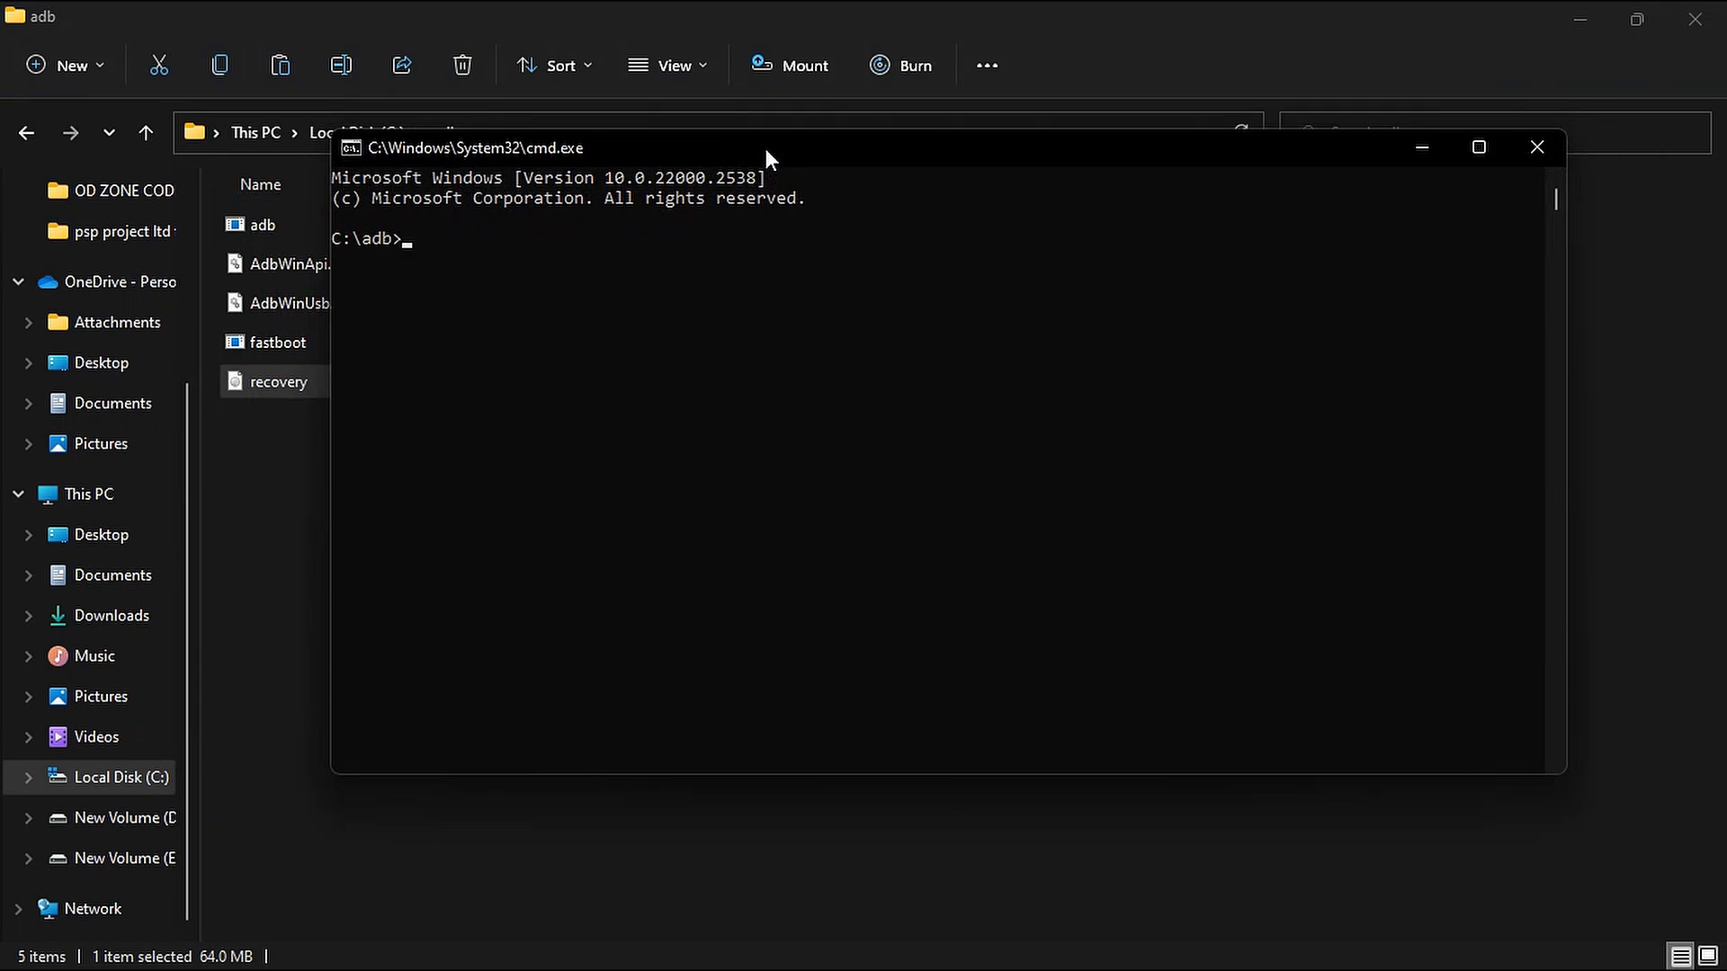
Run 'fastboot devices' to confirm the phone, then begin 'fastboot flash recovery'.
{"action": "type", "text": "fastboot devices"}
{"action": "type", "text": "fsat"}
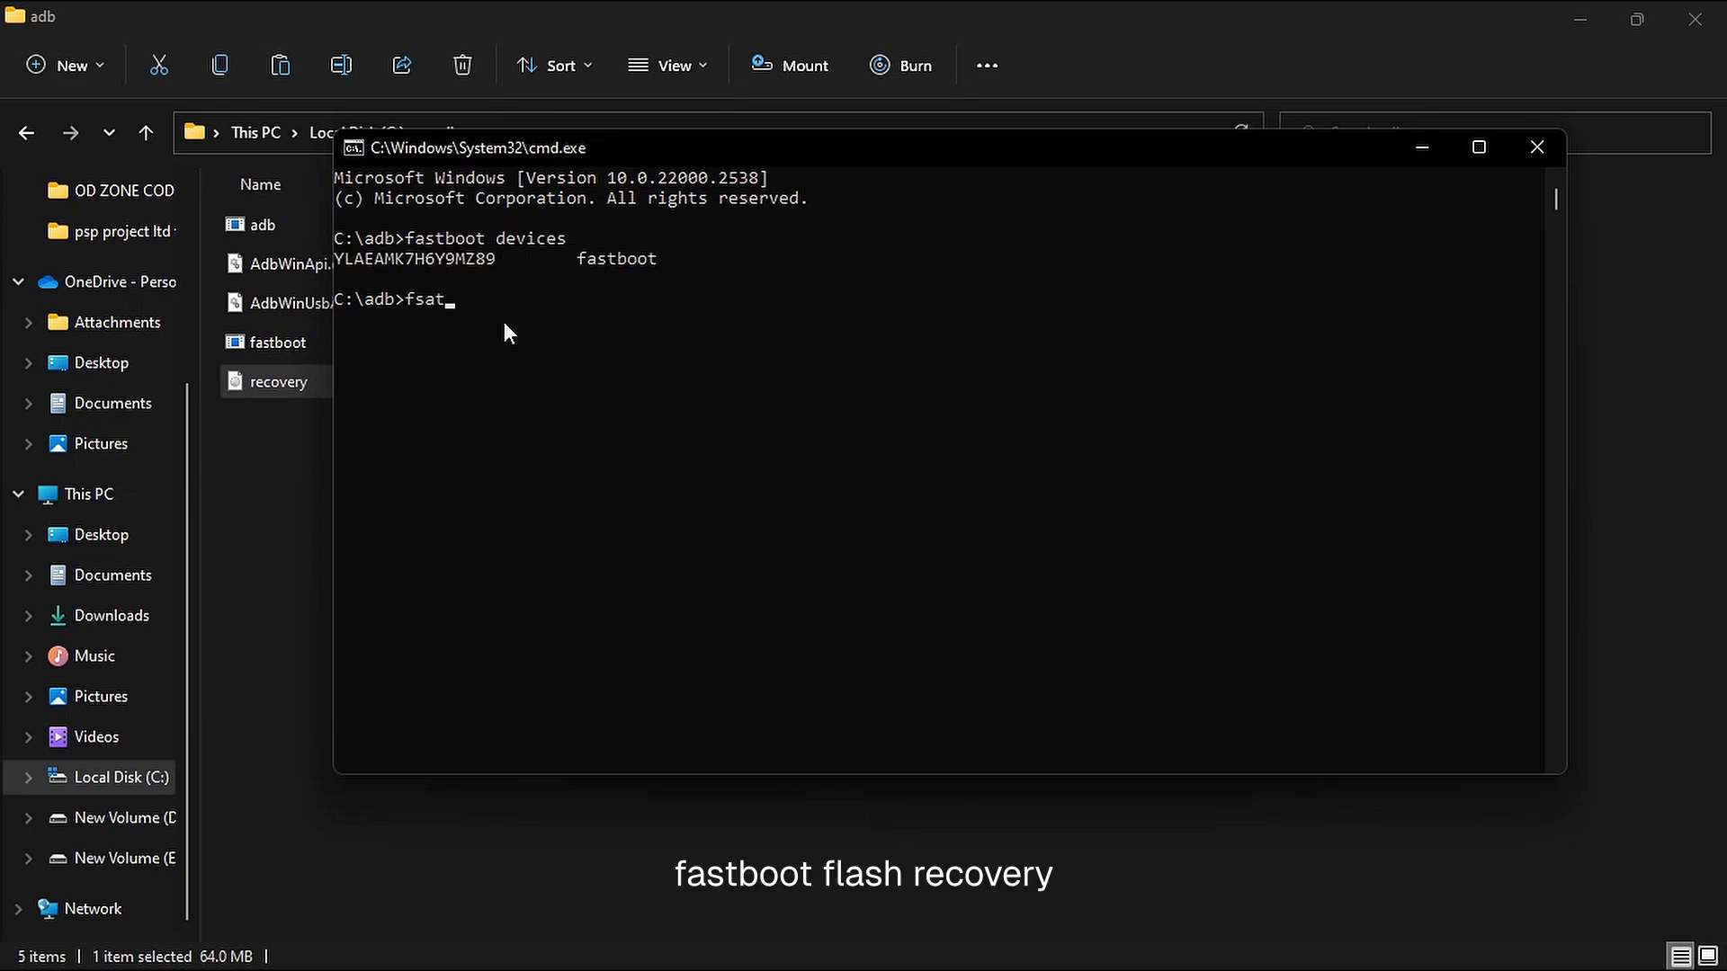
{"action": "type", "text": "fastboot"}
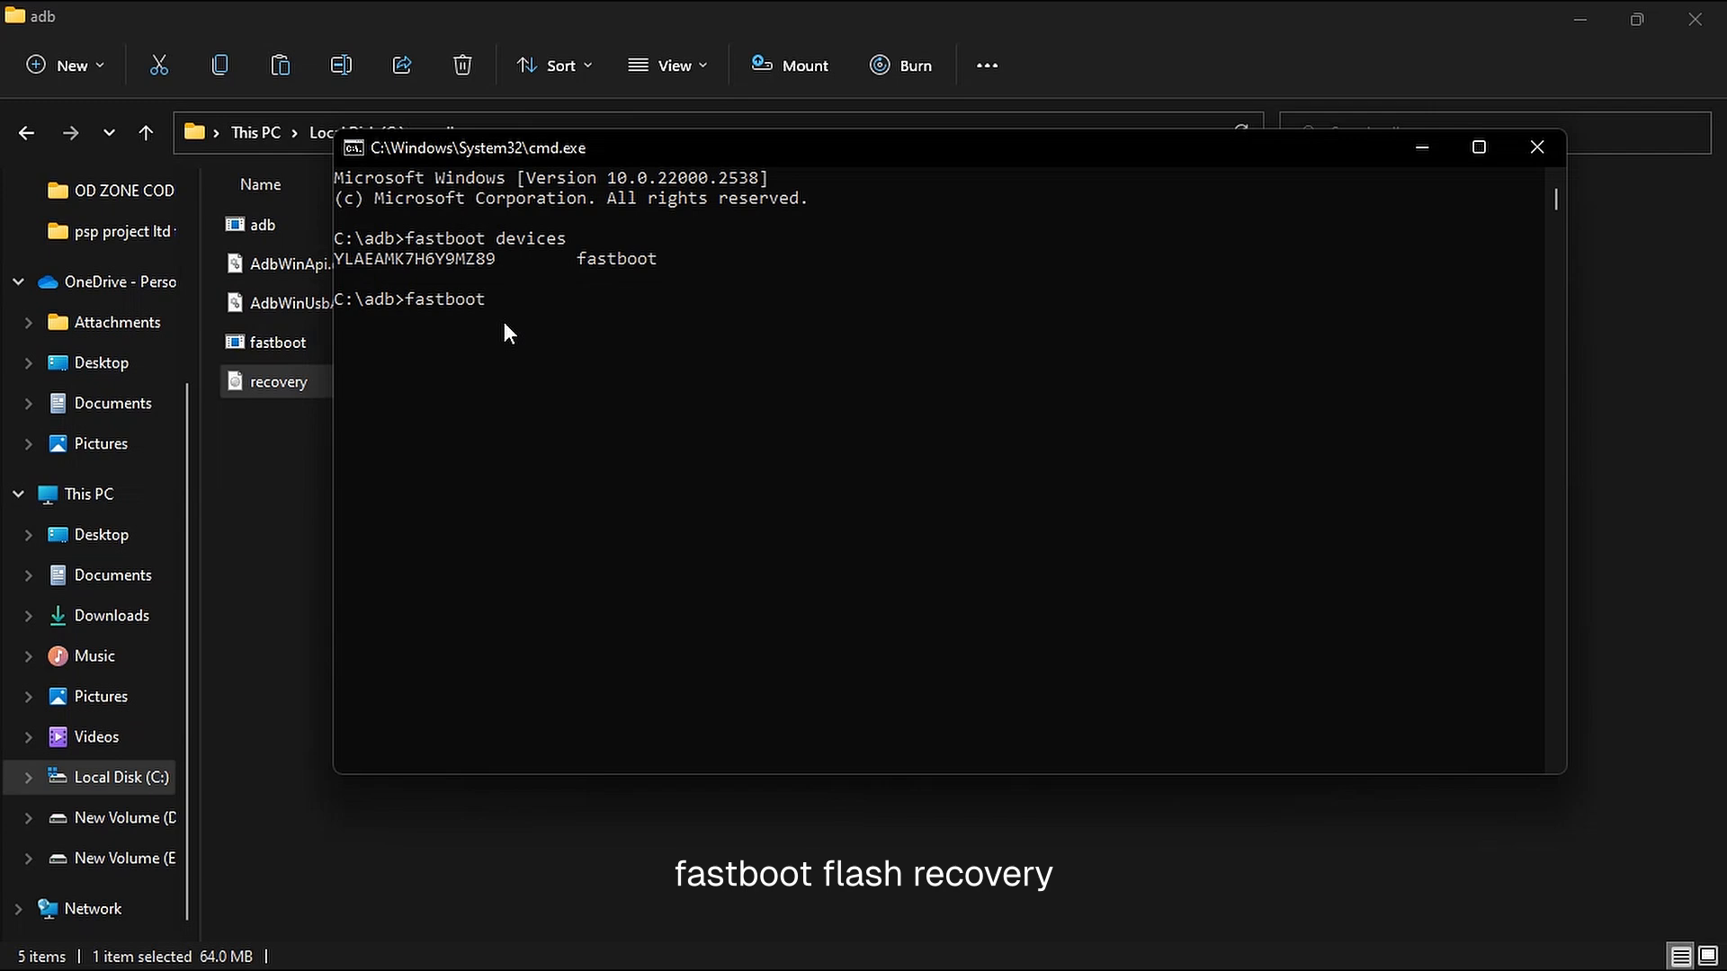
{"action": "type", "text": "flash recovery"}
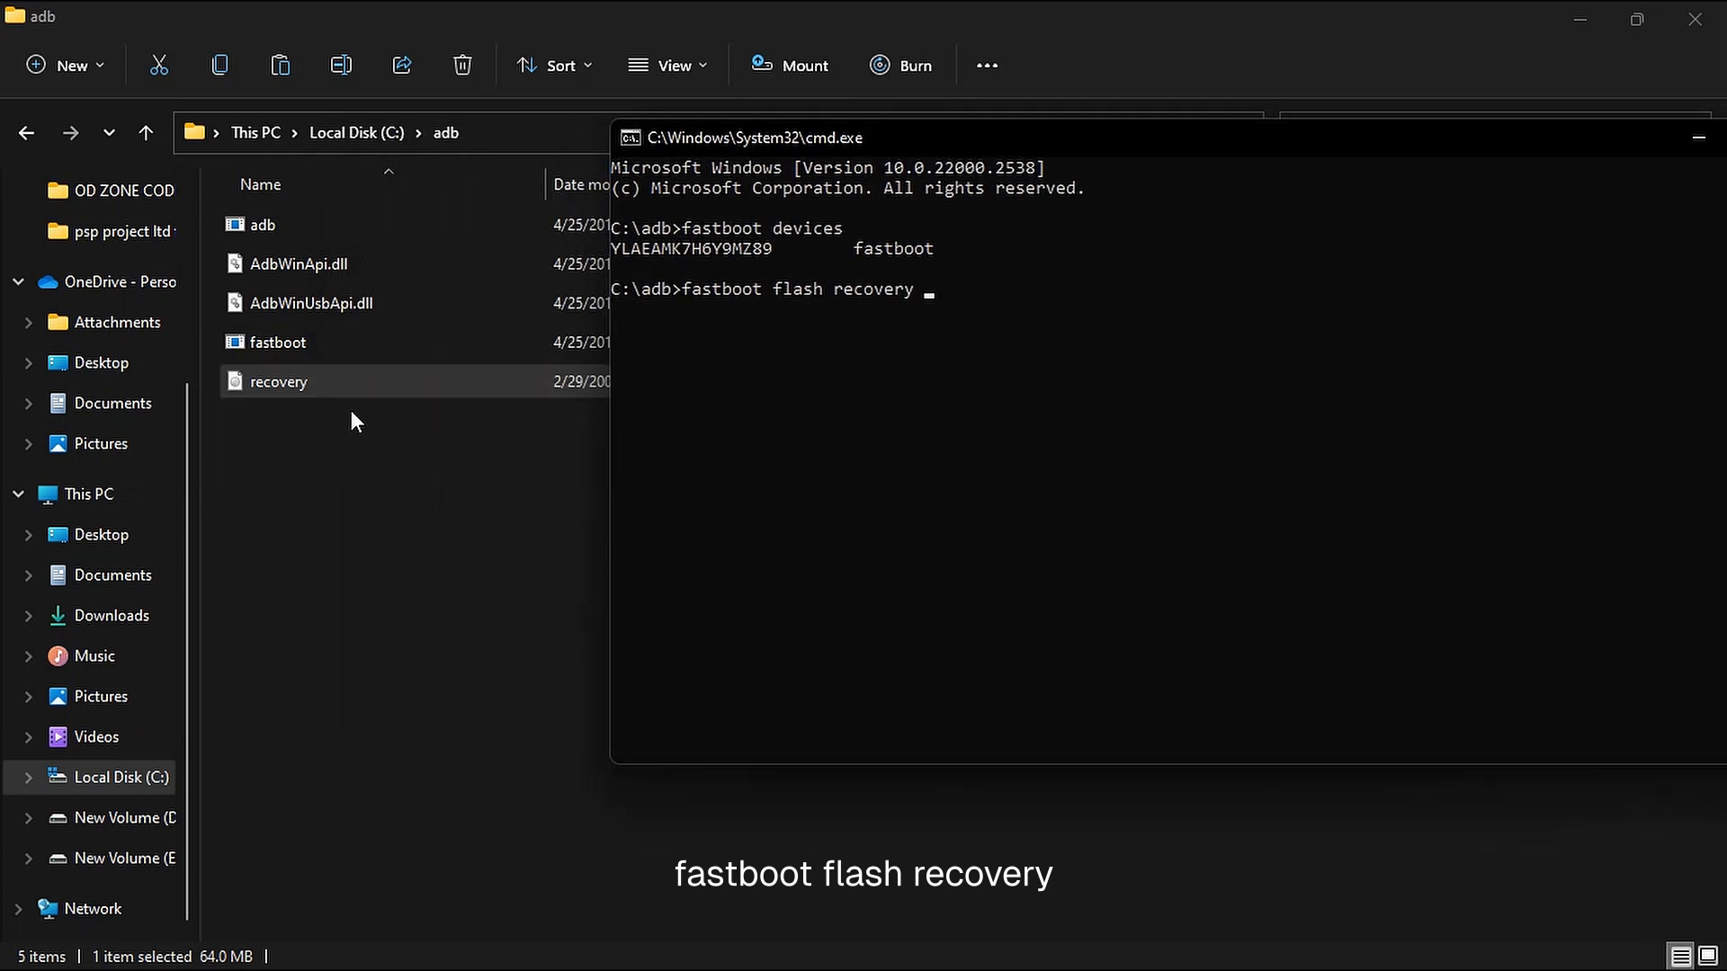
{"action": "type", "text": "C:\\adb\\recovery.img"}
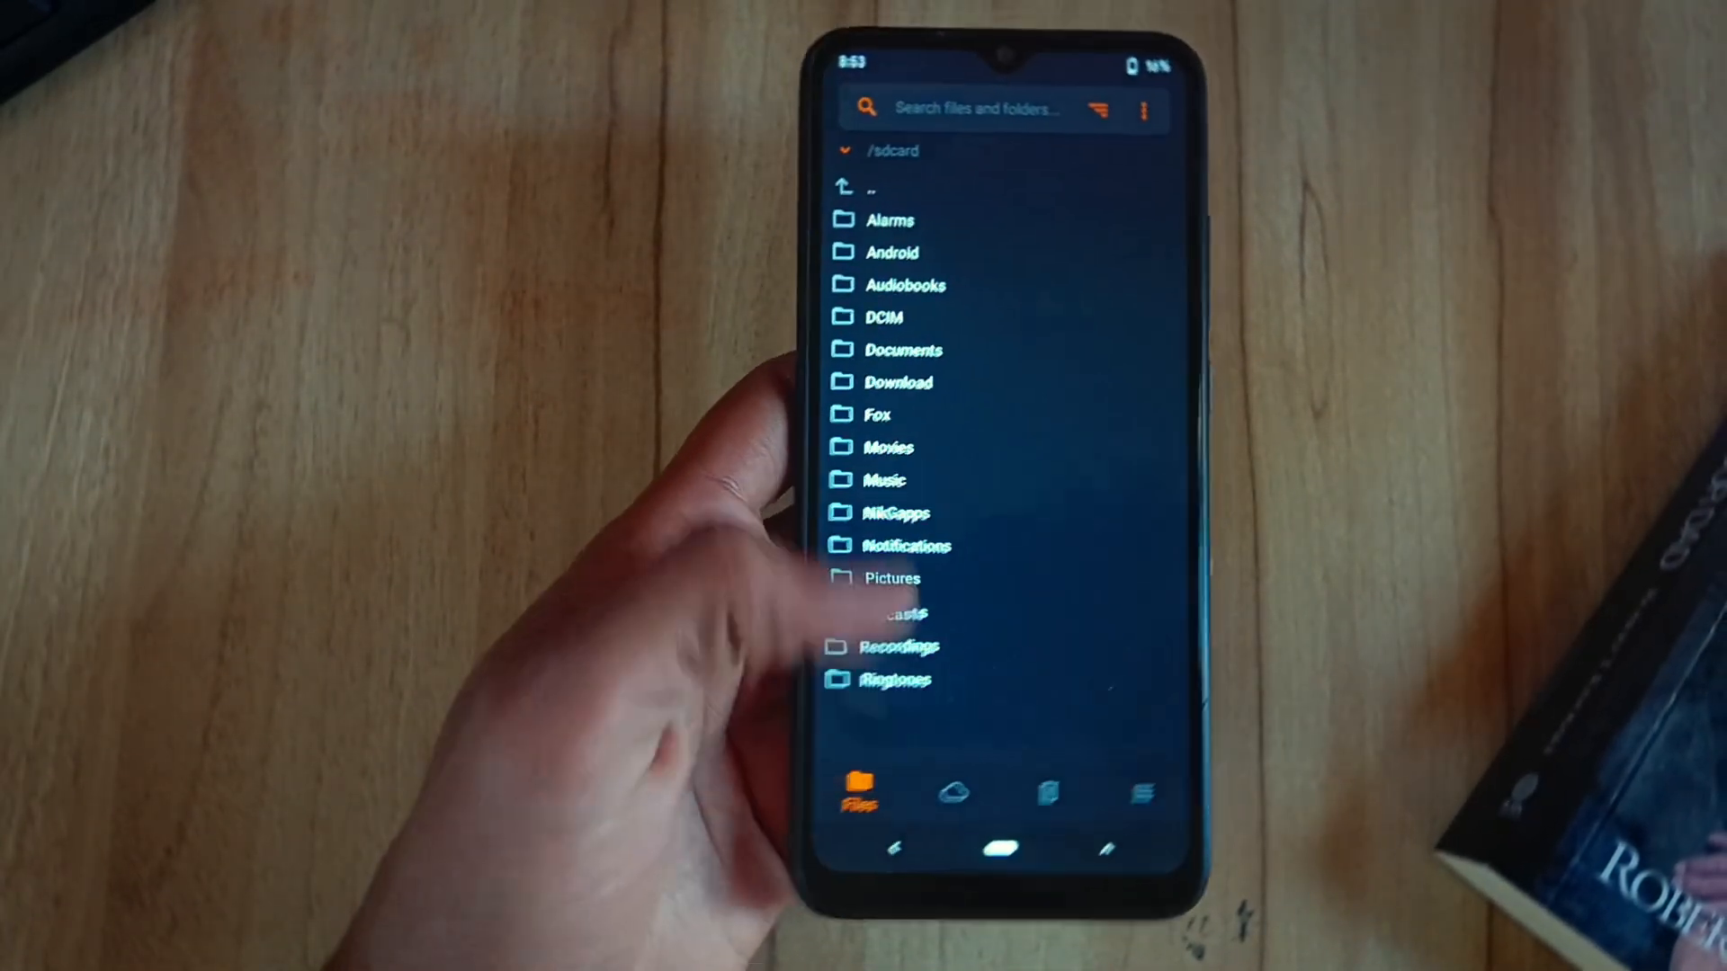
Bring up the OrangeFox Menu tab and its Reboot options.
{"action": "left_click", "coordinate": [898, 382]}
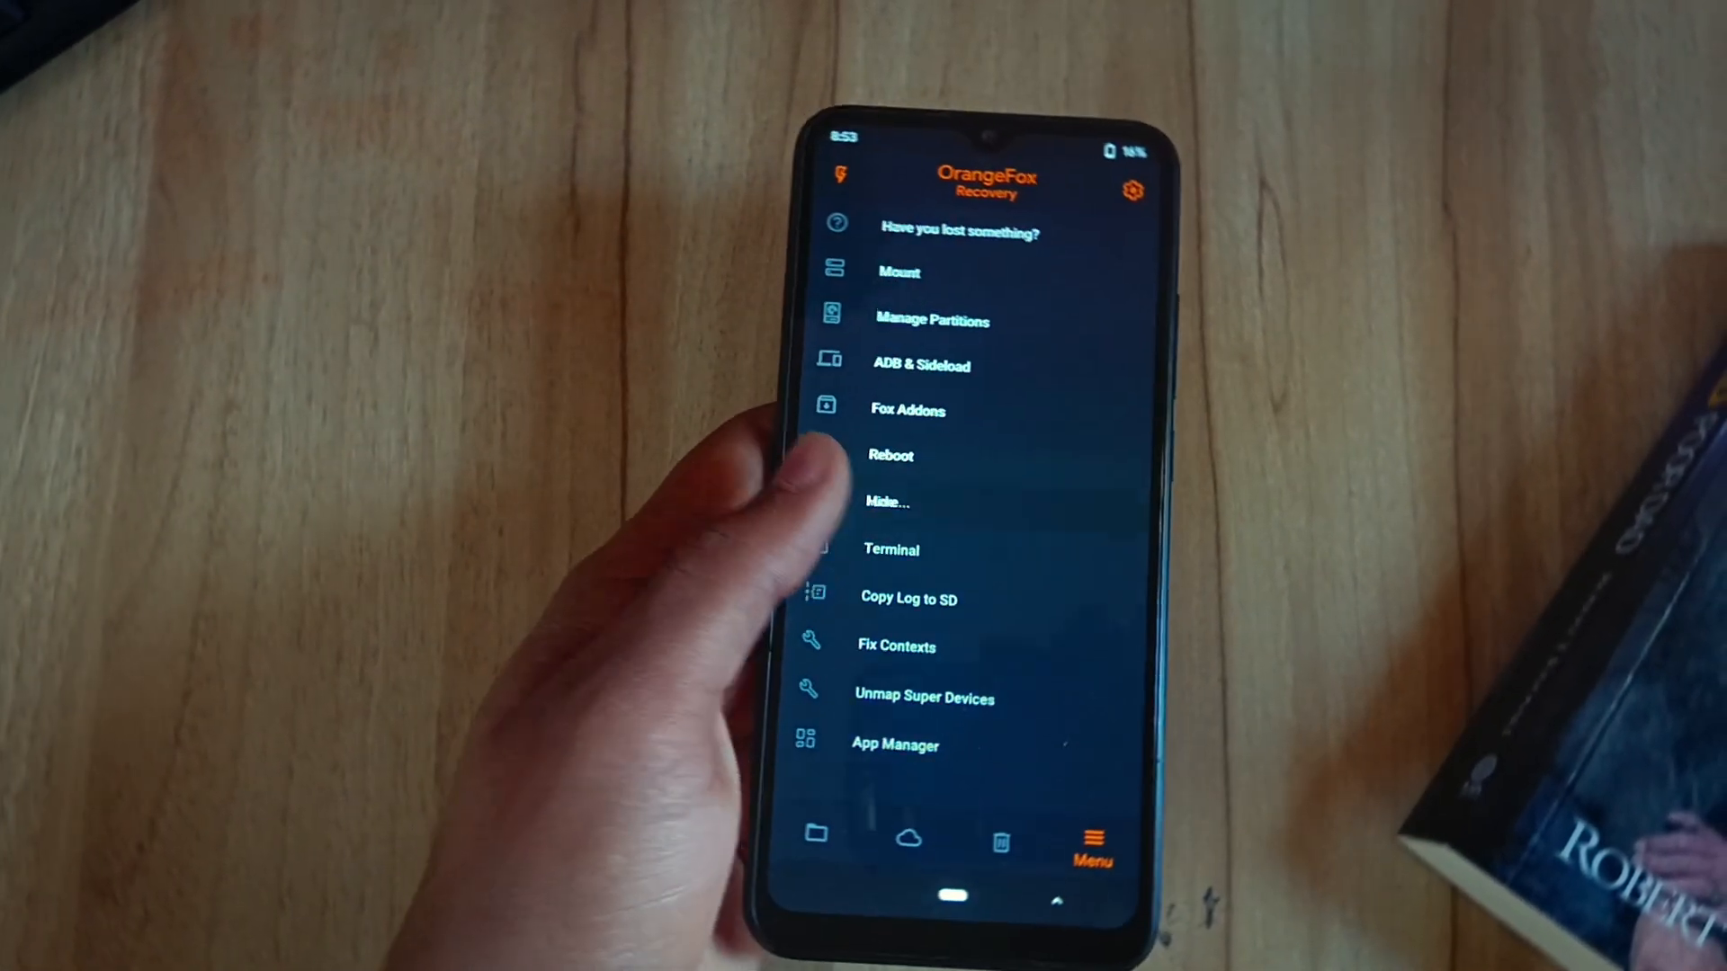
{"action": "left_click", "coordinate": [892, 455]}
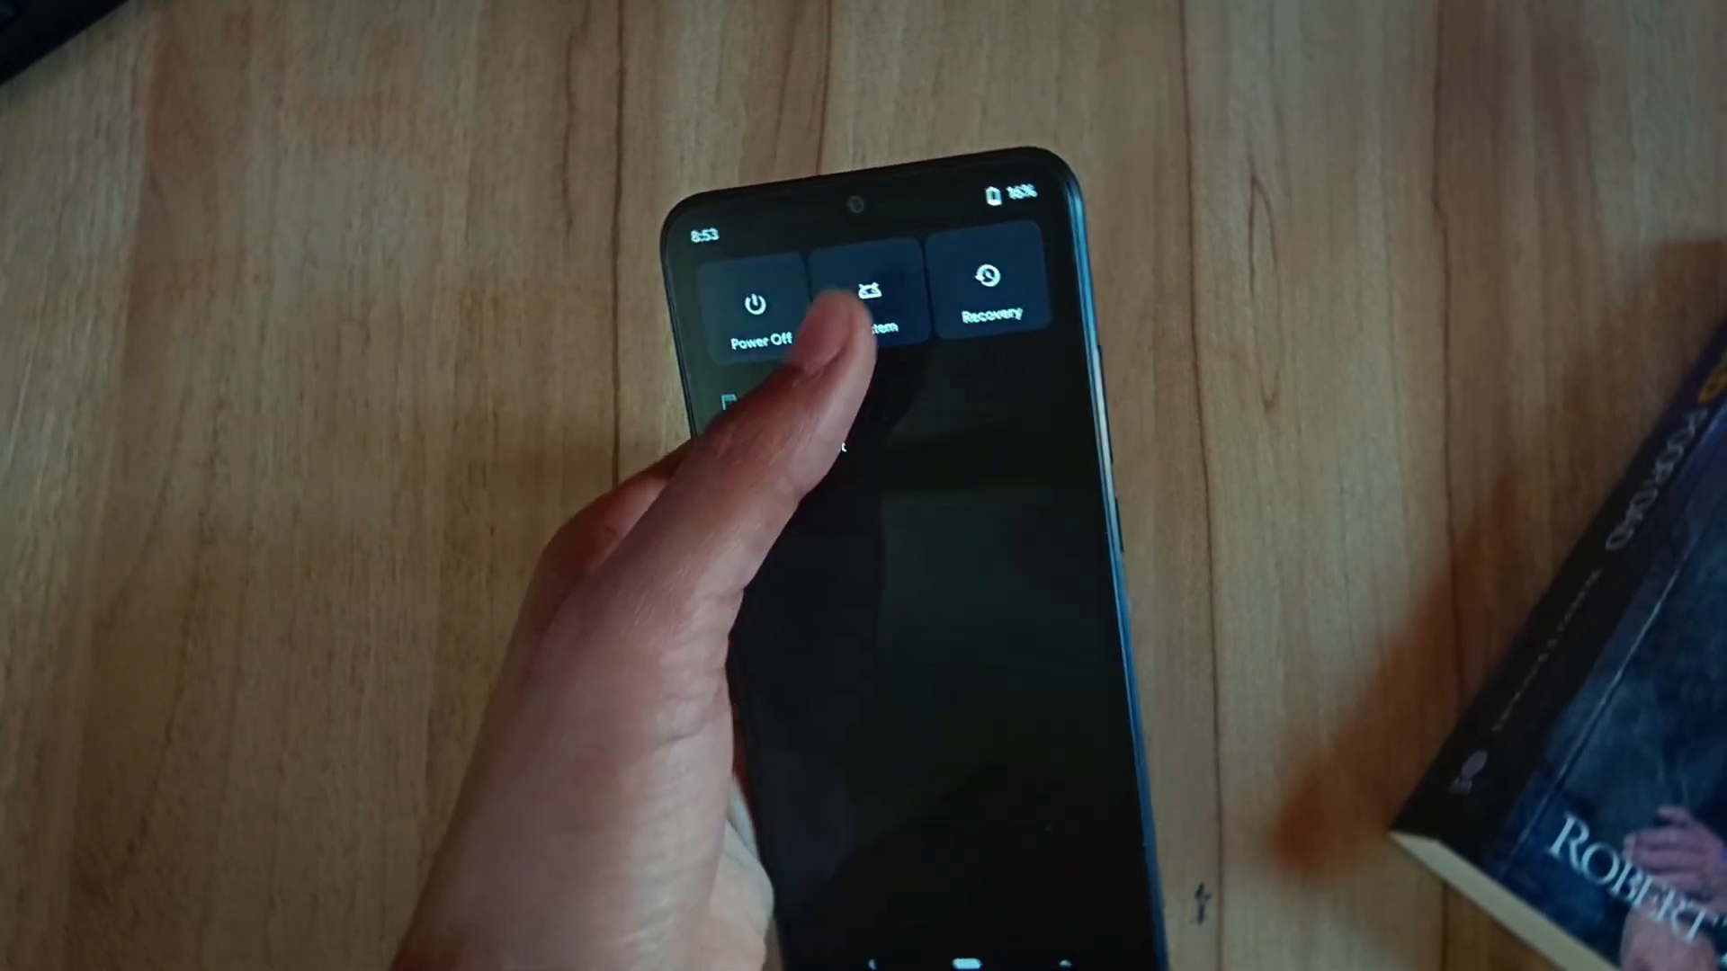